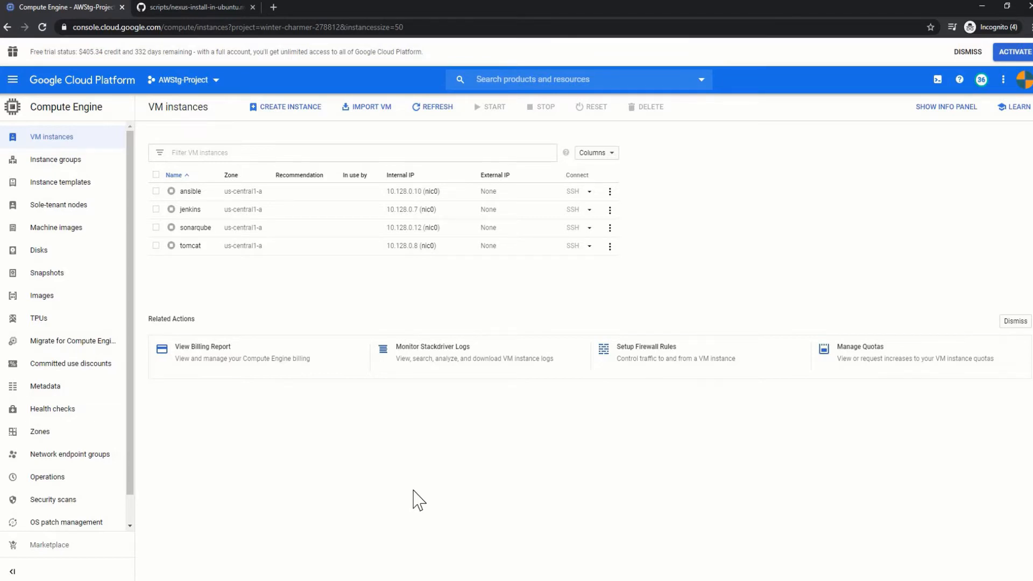
mouse_move(285, 106)
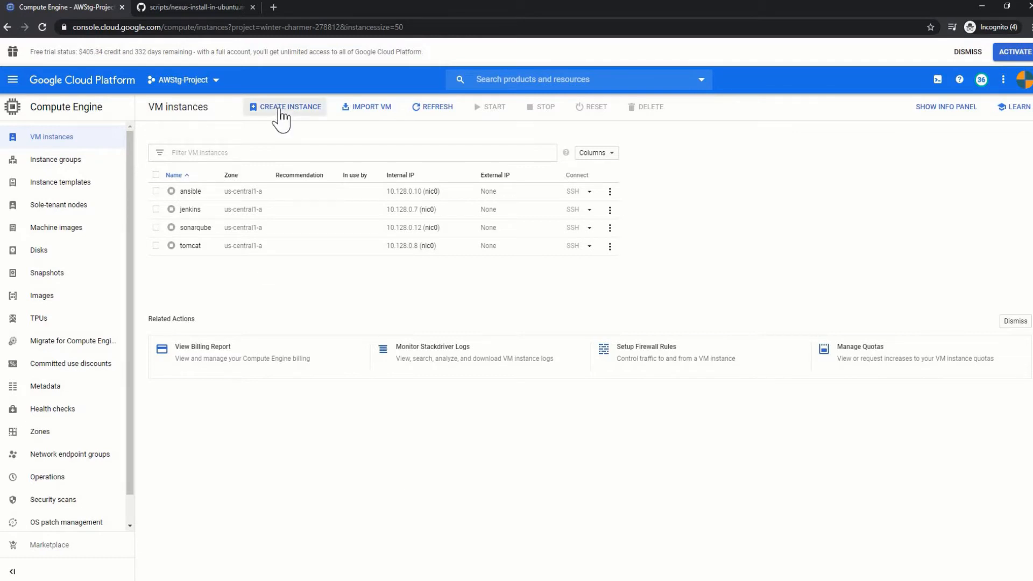
- Begin a new VM instance named 'nexus' and scroll down to Boot disk
click(284, 106)
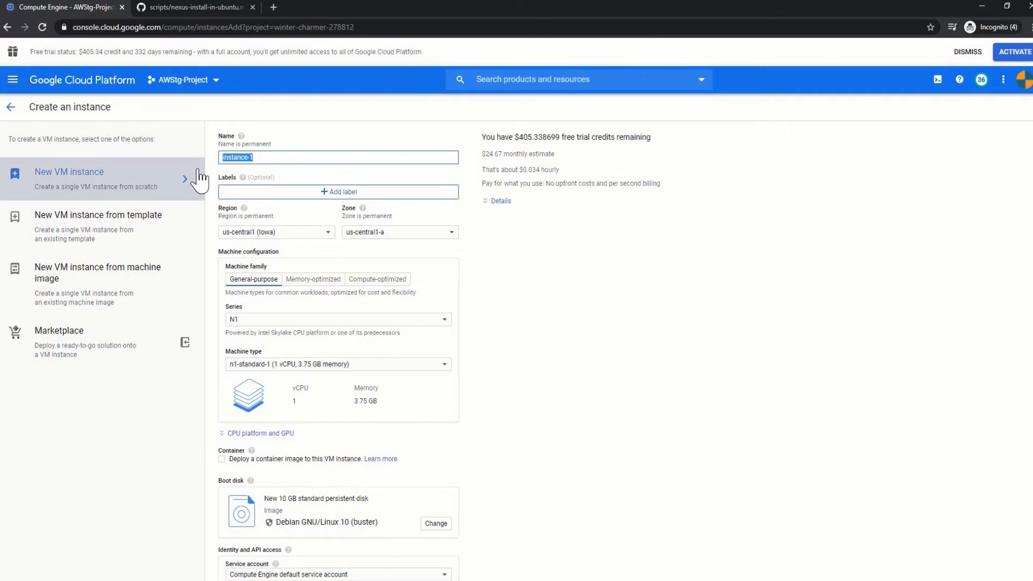
text(nexus)
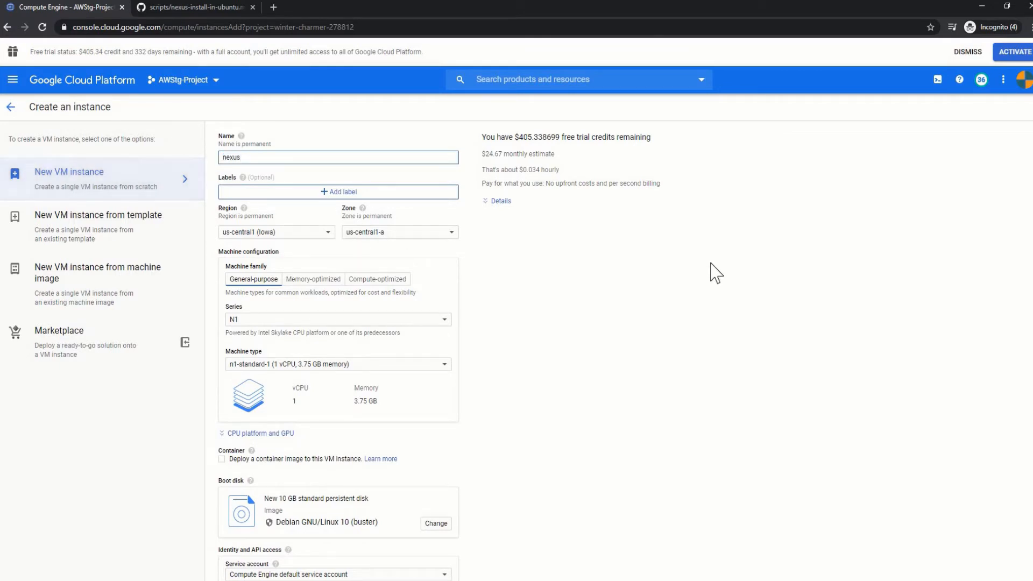
mouse_move(680, 391)
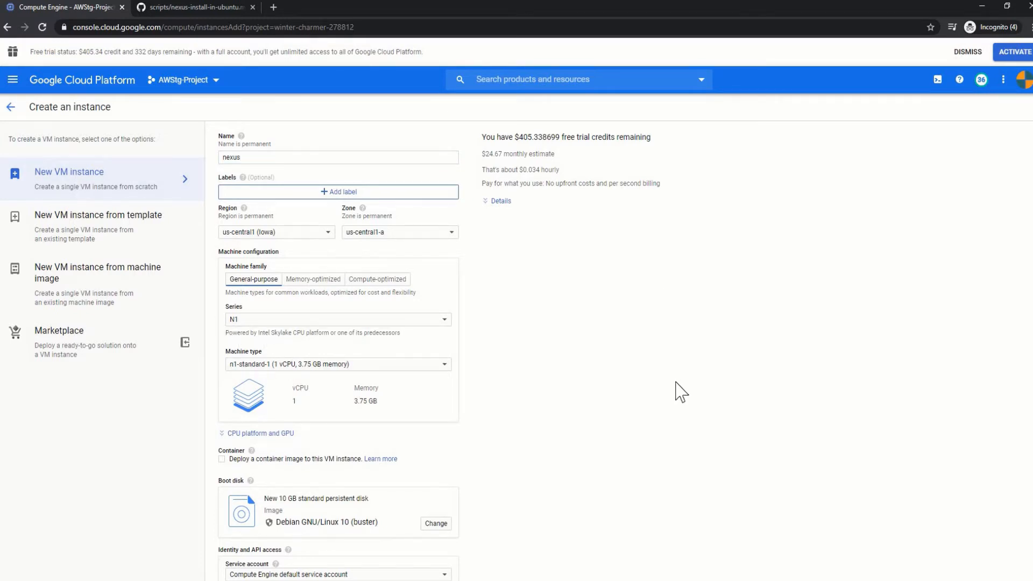
scroll(down, 3)
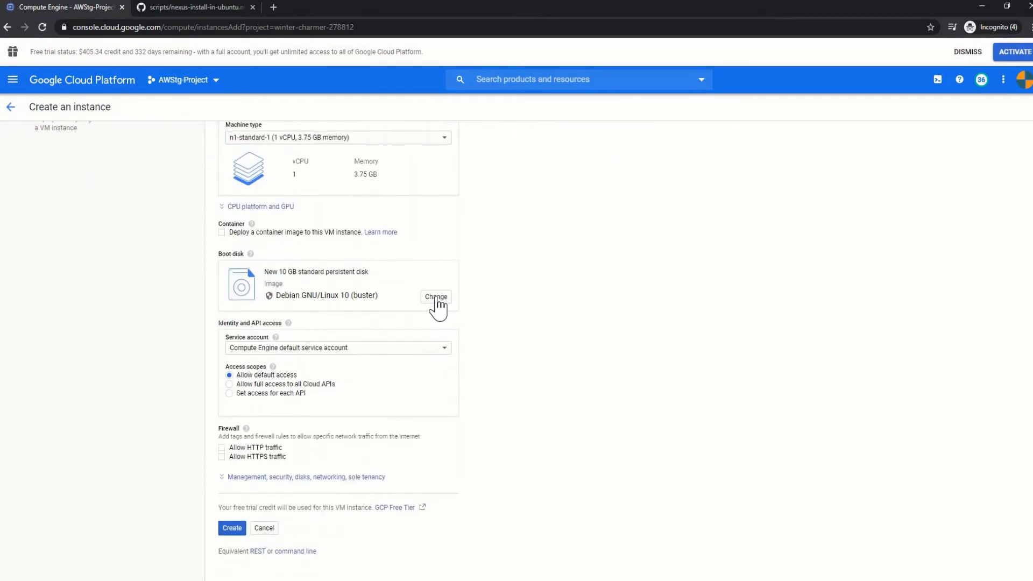
- Set the nexus boot disk image to Ubuntu 16.04 LTS, 10 GB standard persistent disk
click(435, 297)
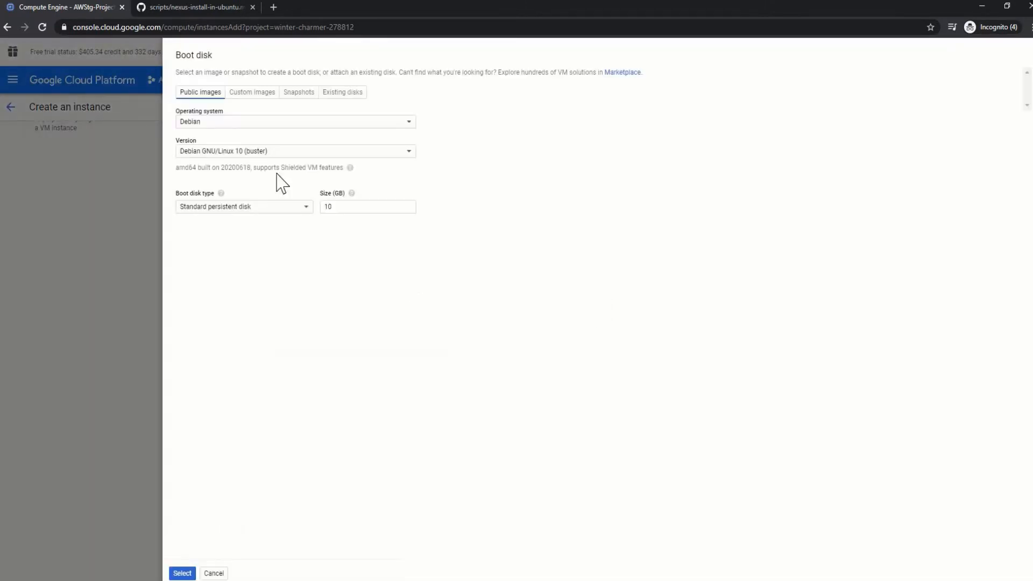
click(294, 121)
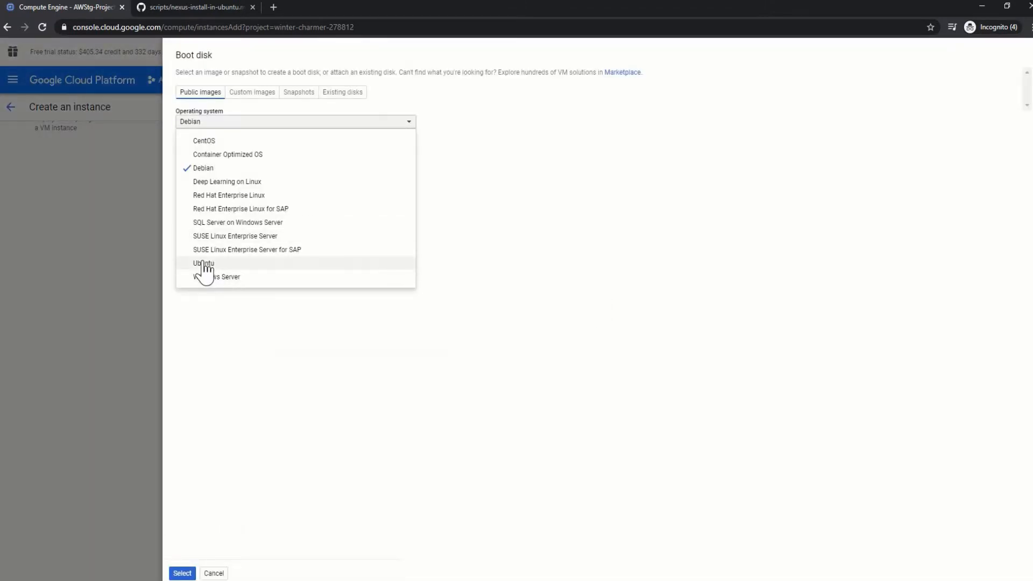
click(203, 263)
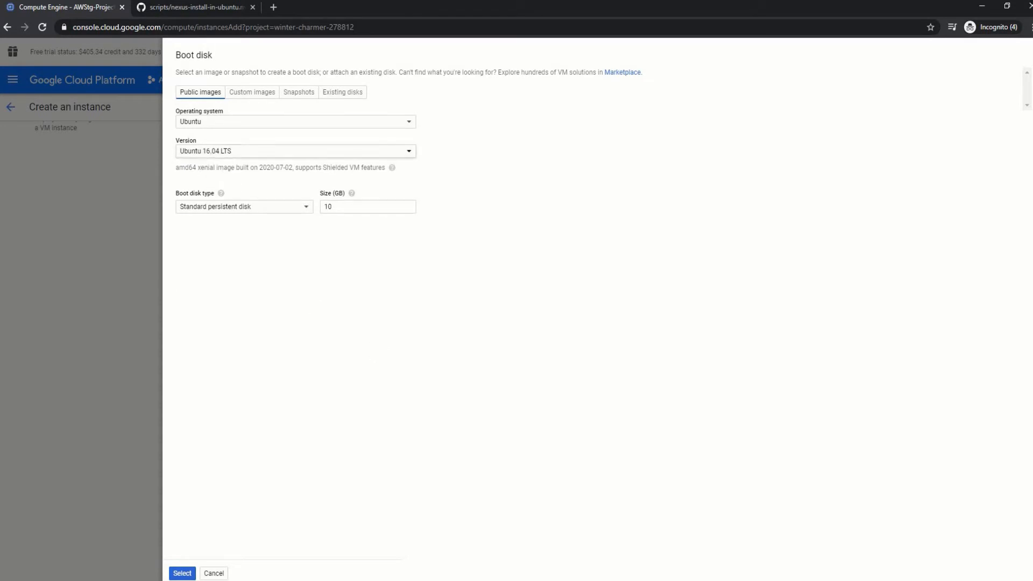
click(182, 573)
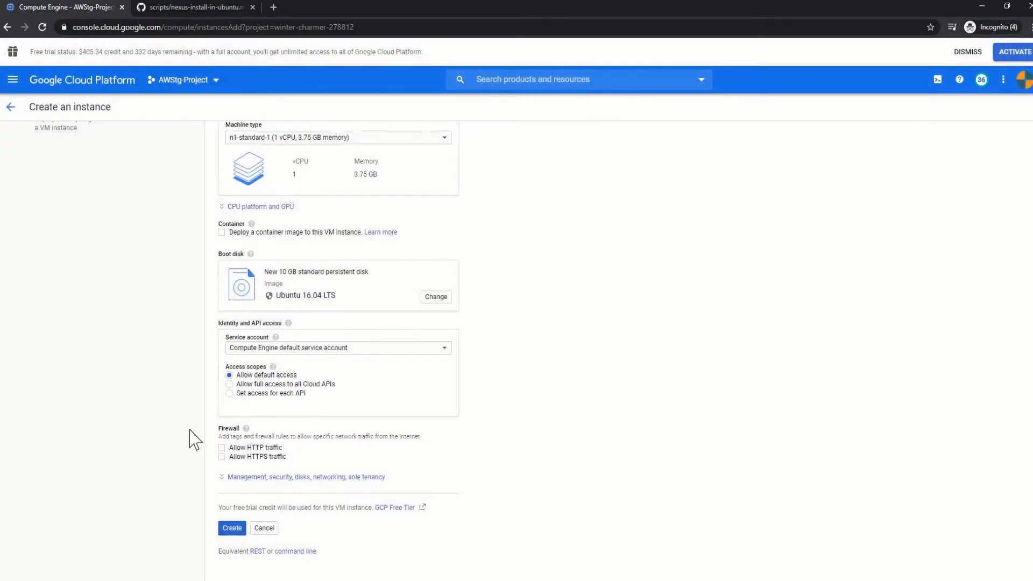
- Allow HTTP and HTTPS firewall traffic, then create the nexus VM
click(222, 447)
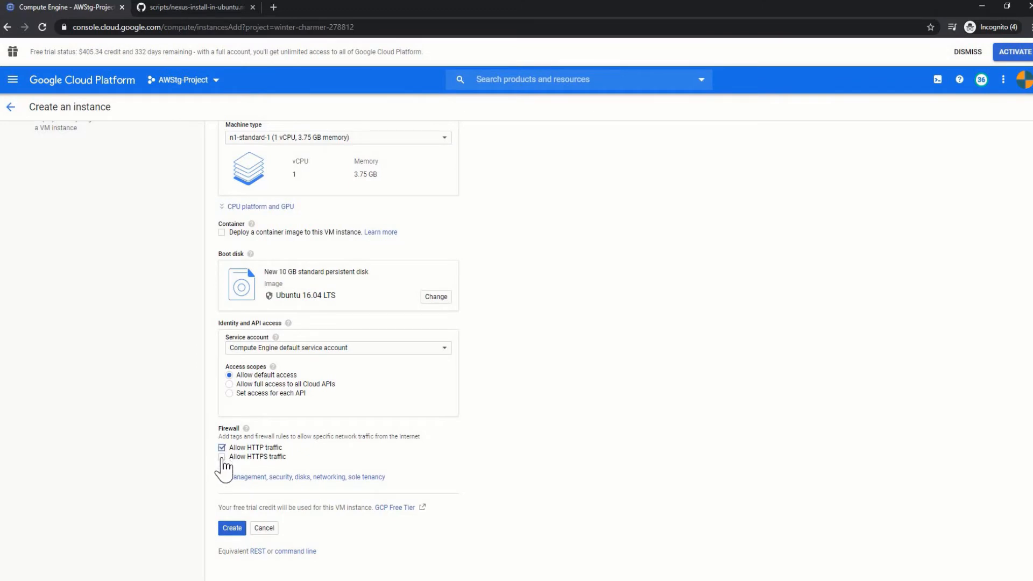
click(222, 456)
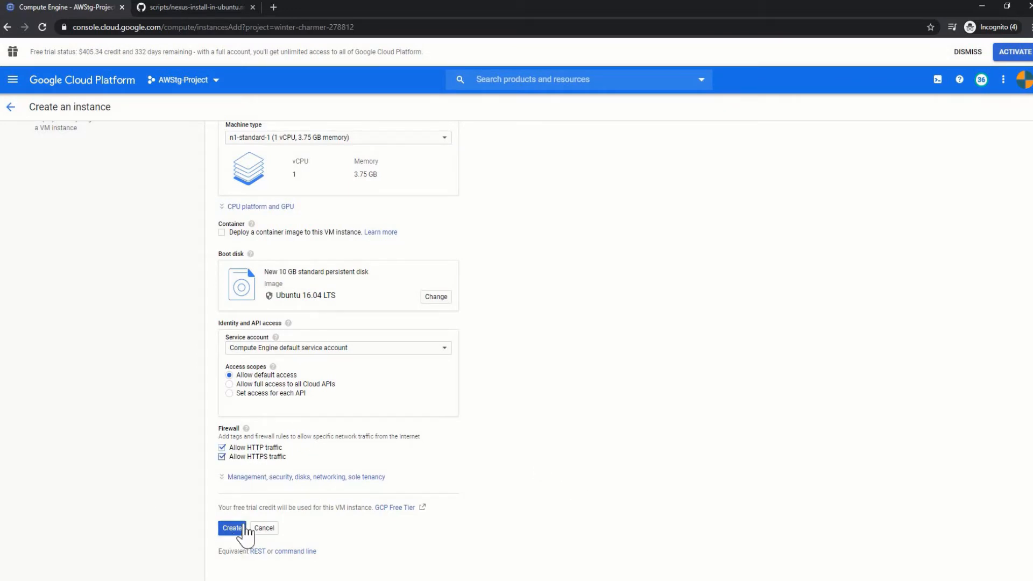
click(232, 528)
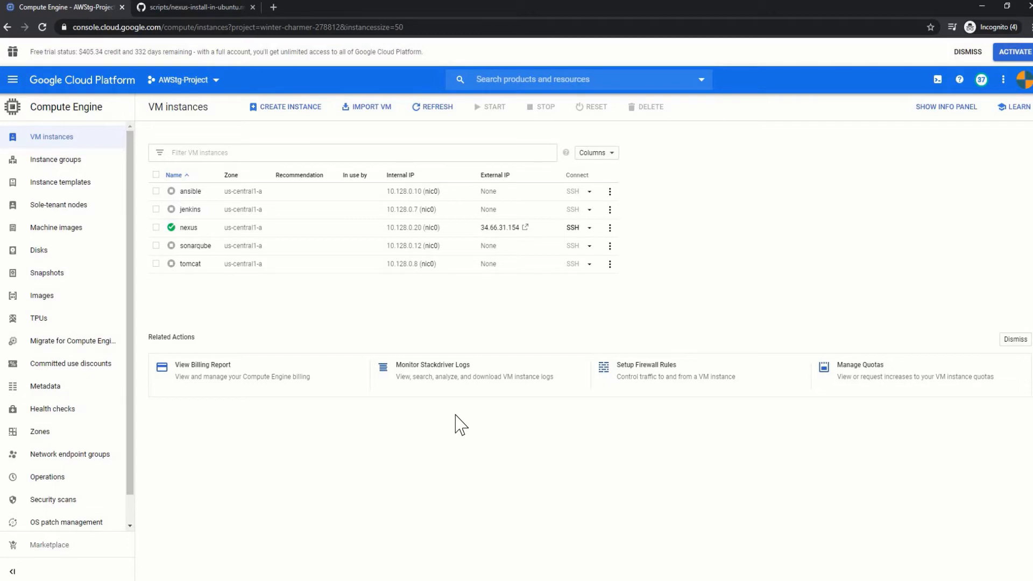
mouse_move(359, 362)
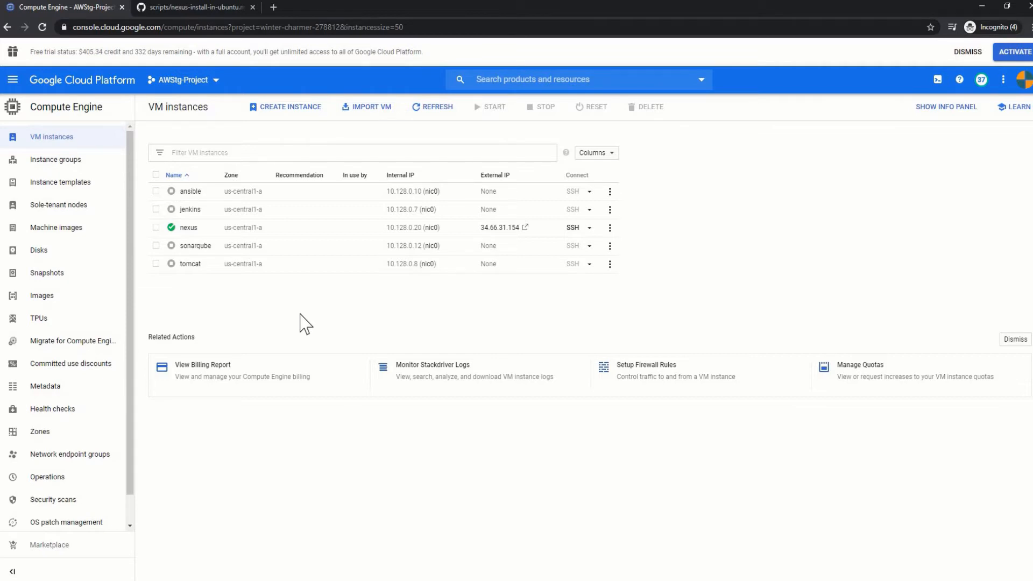
click(194, 7)
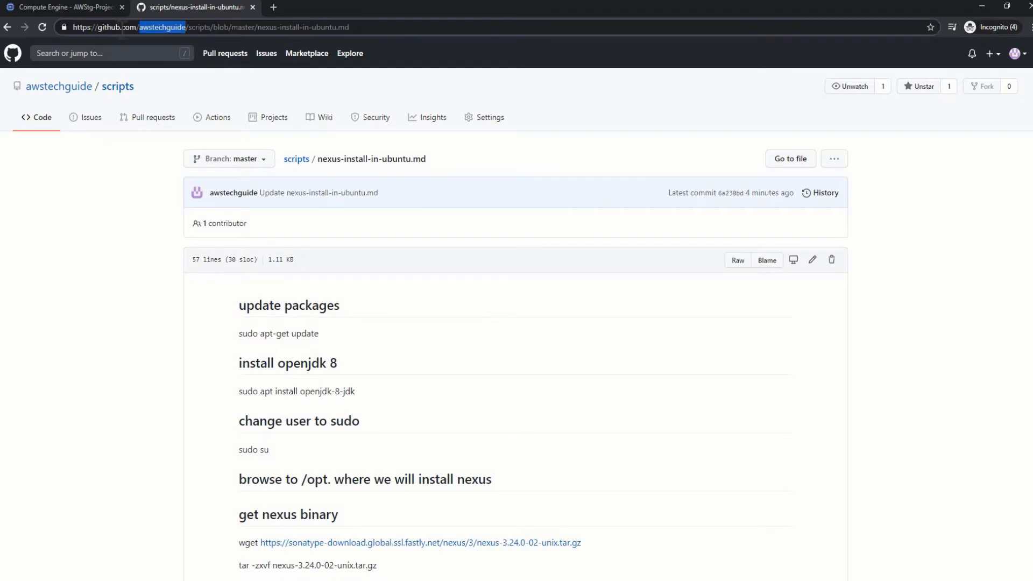
mouse_move(197, 36)
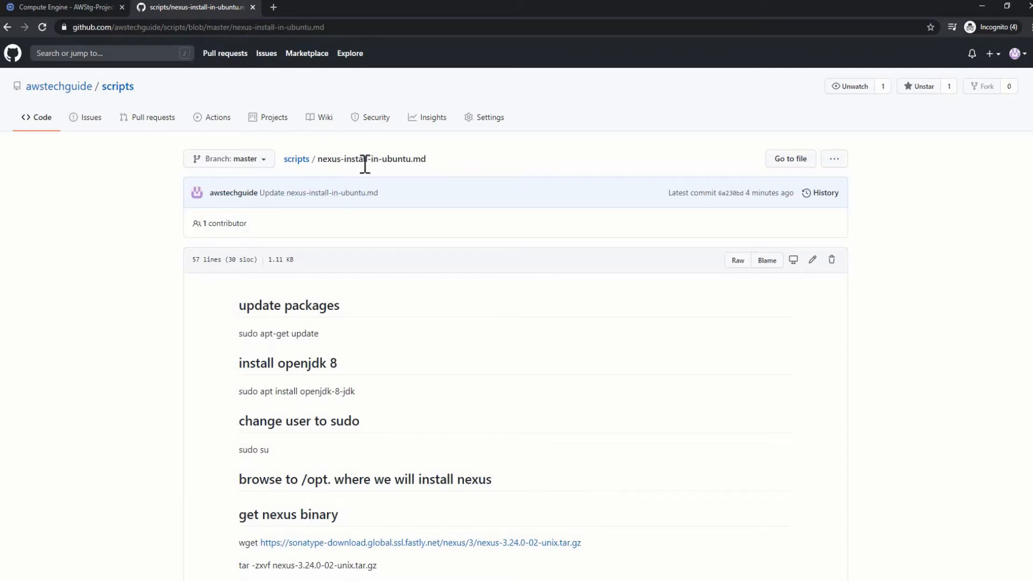
mouse_move(443, 321)
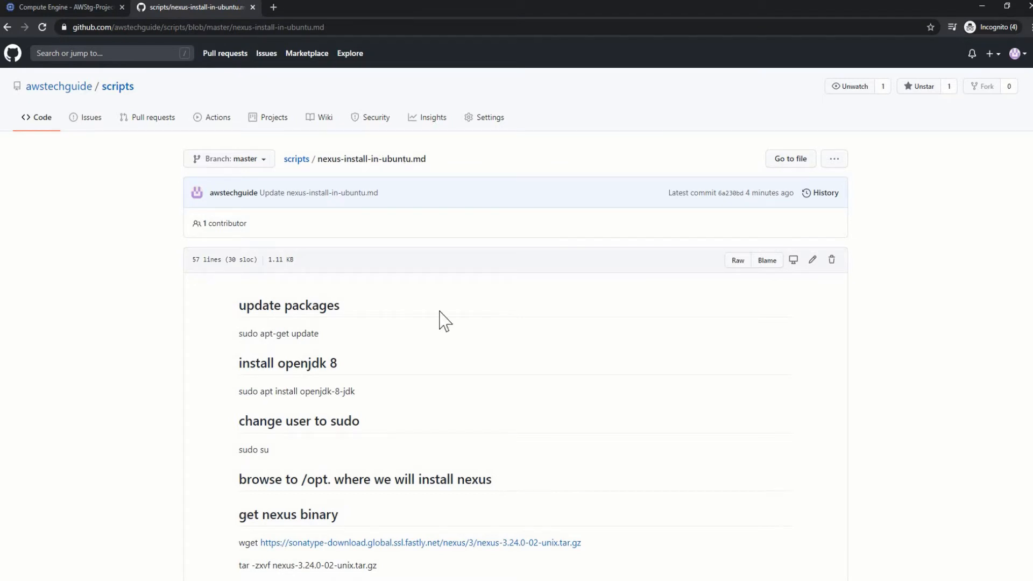
- Select the 'sudo apt install openjdk-8-jdk' line in the Nexus Ubuntu install guide
scroll(down, 3)
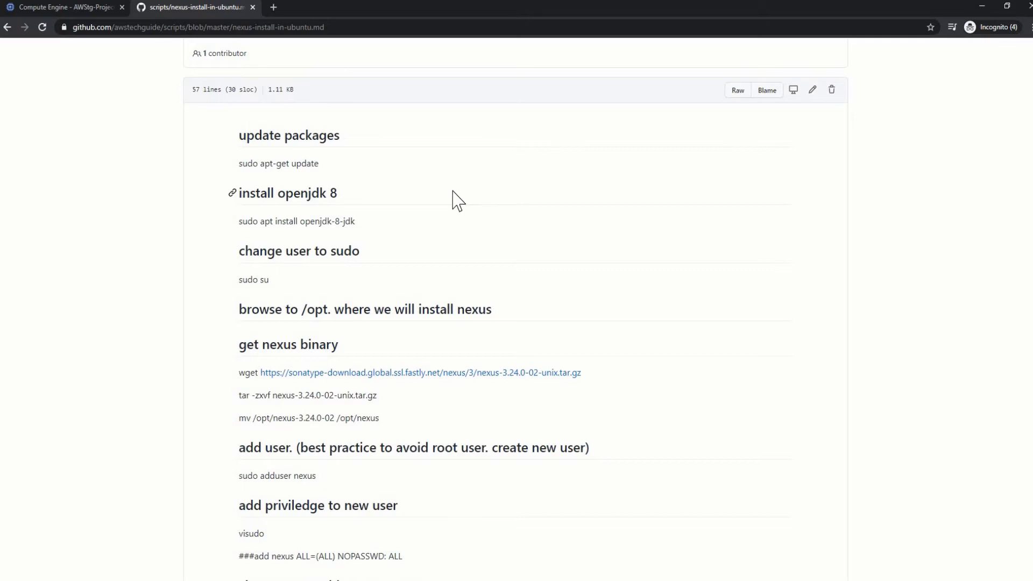
mouse_move(246, 185)
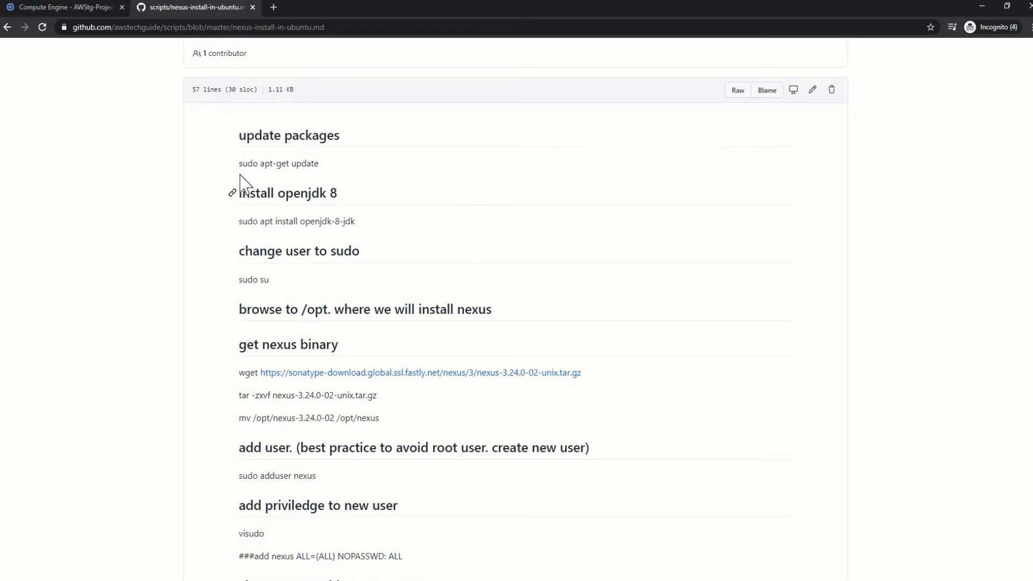
mouse_move(240, 174)
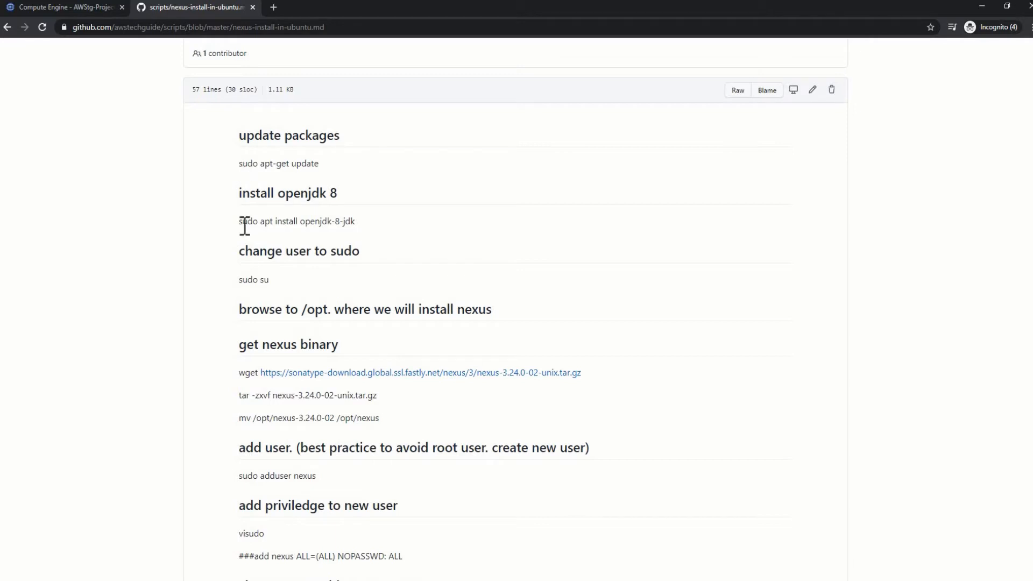
triple_click(296, 220)
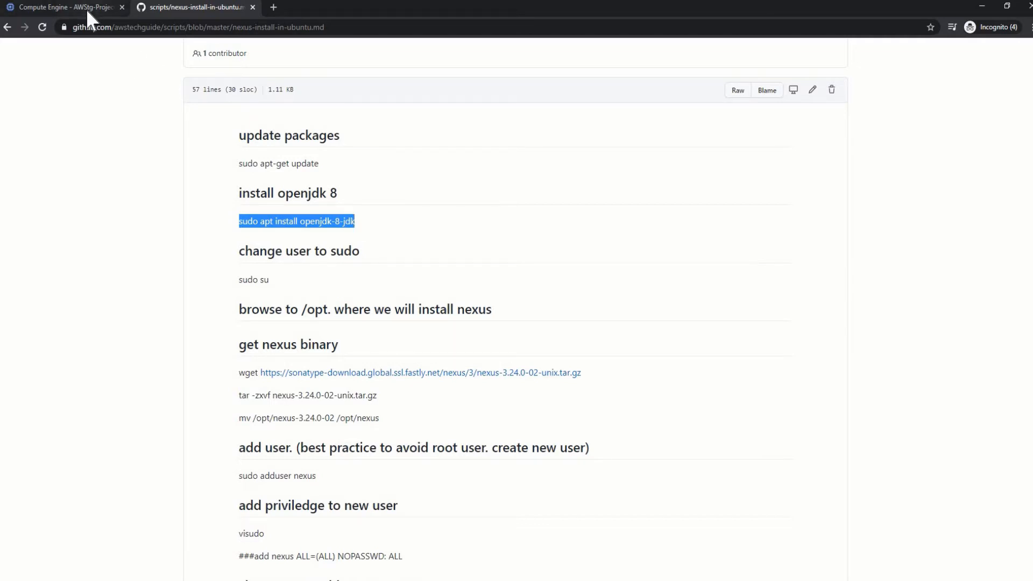
- Connect to nexus via SSH in a maximized browser window
click(63, 7)
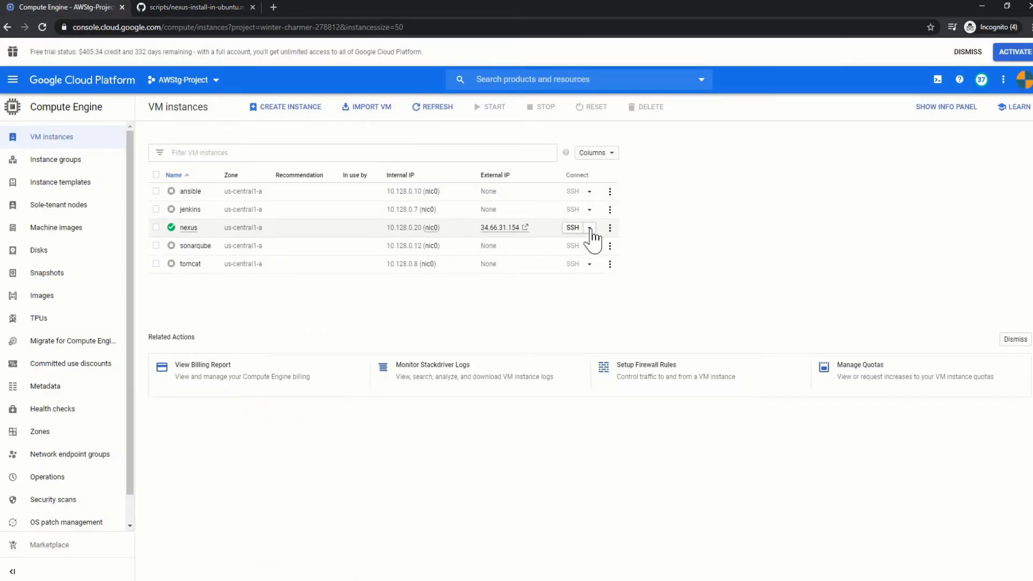
click(589, 227)
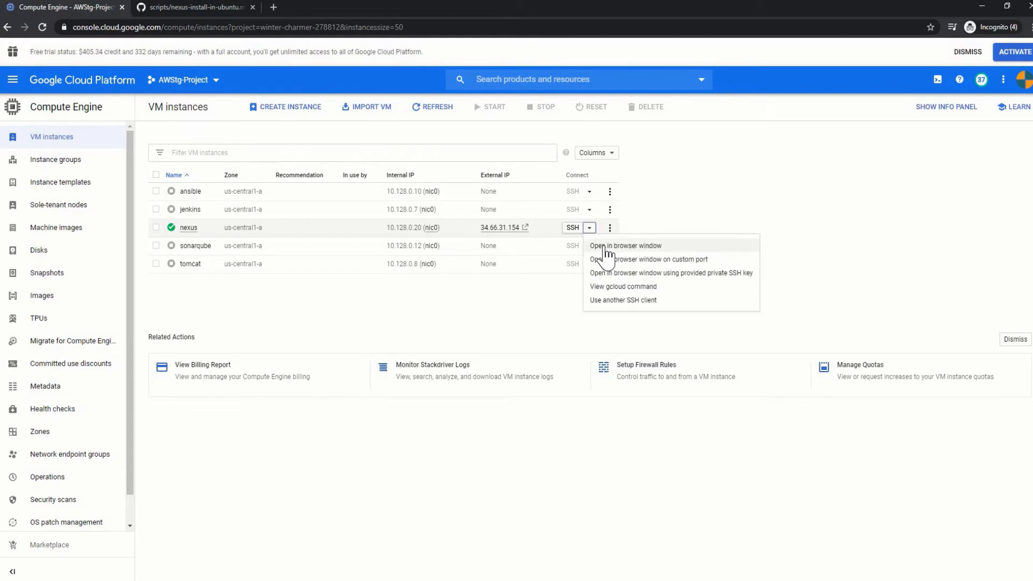
click(625, 245)
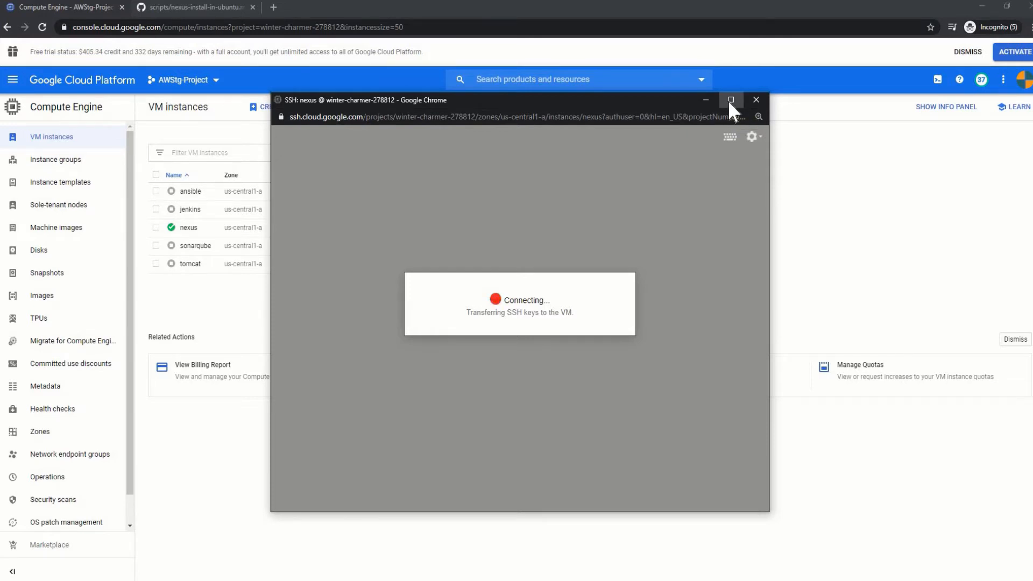
click(730, 100)
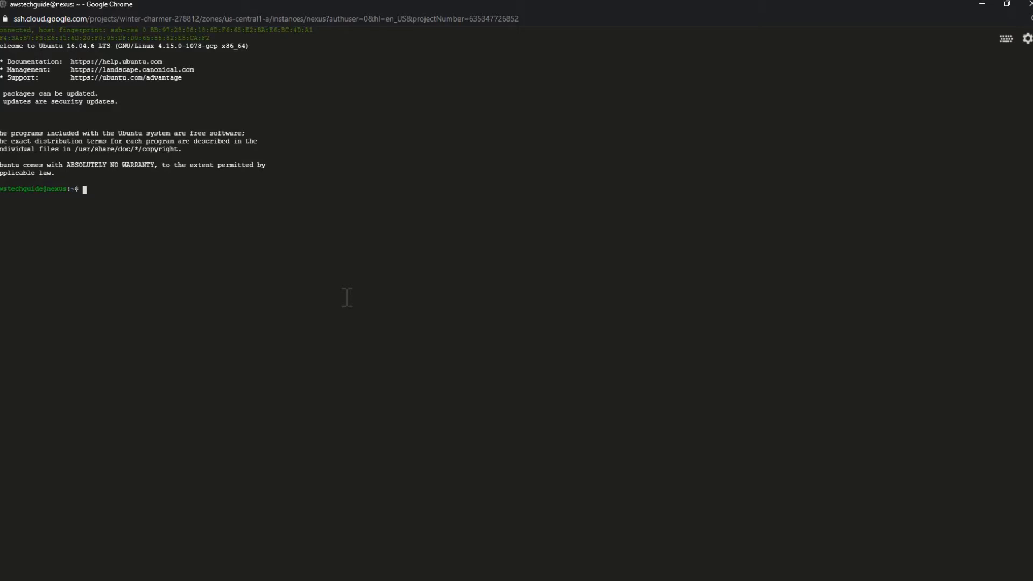
- Update apt, install openjdk-8-jdk, and confirm java -version reports 1.8.0_252
text(sudo)
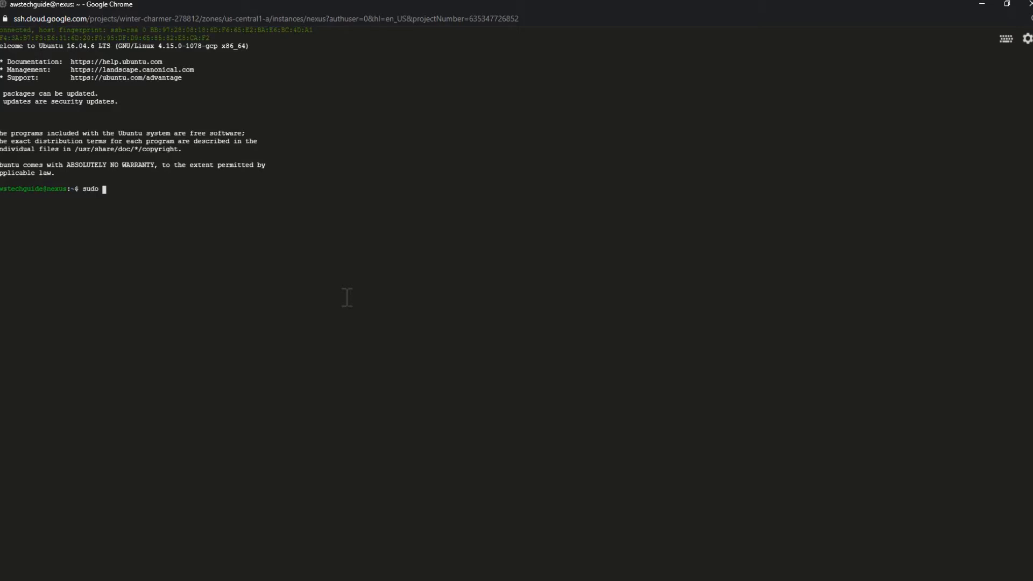
text(apt-get update)
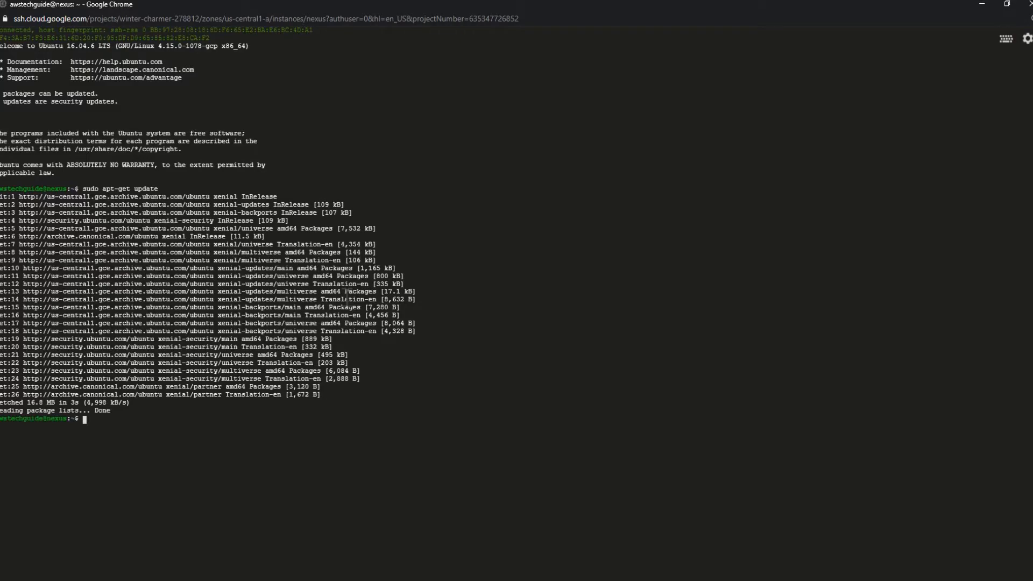
text(sudo apt install openjdk-8-jdk)
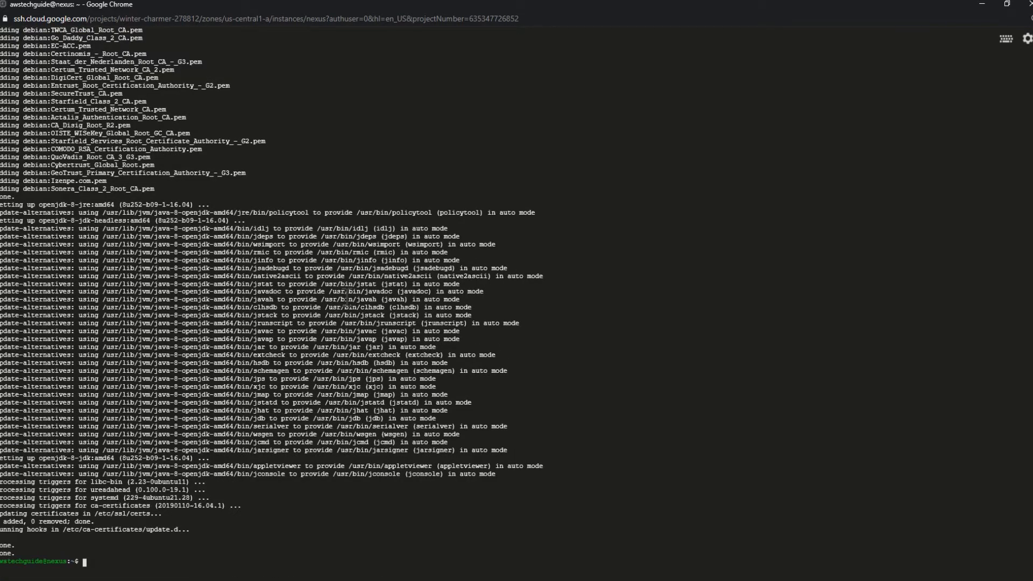
text(clear)
text(java)
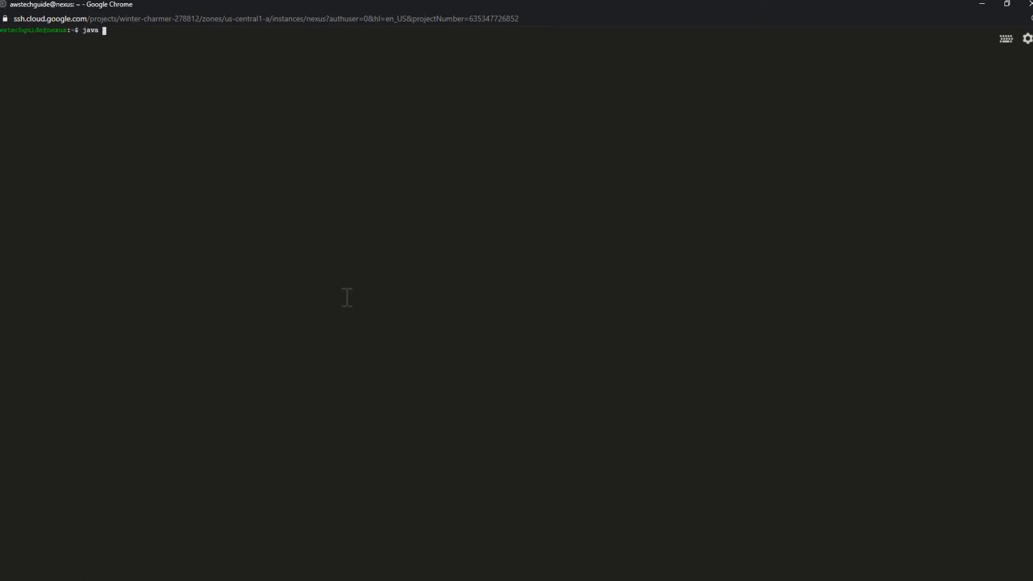
text( -version)
key(Return)
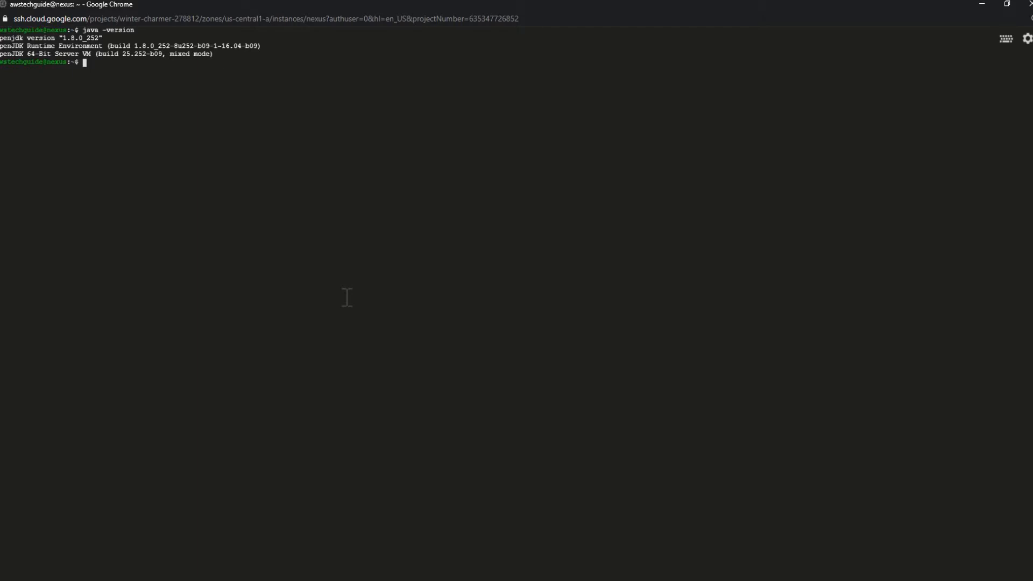
click(66, 7)
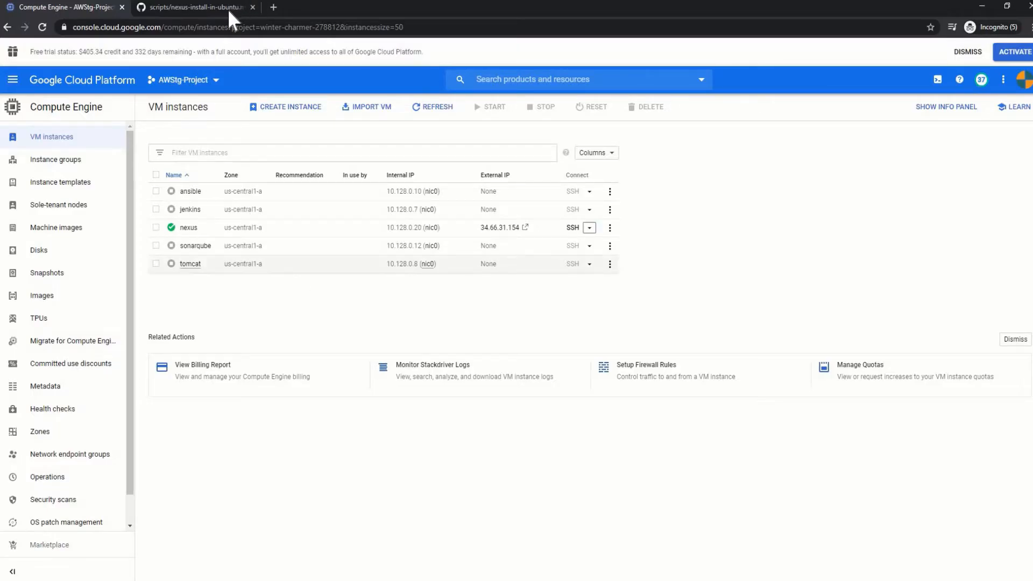
- Show the guide's 'get nexus binary' steps on the GitHub tab
click(191, 7)
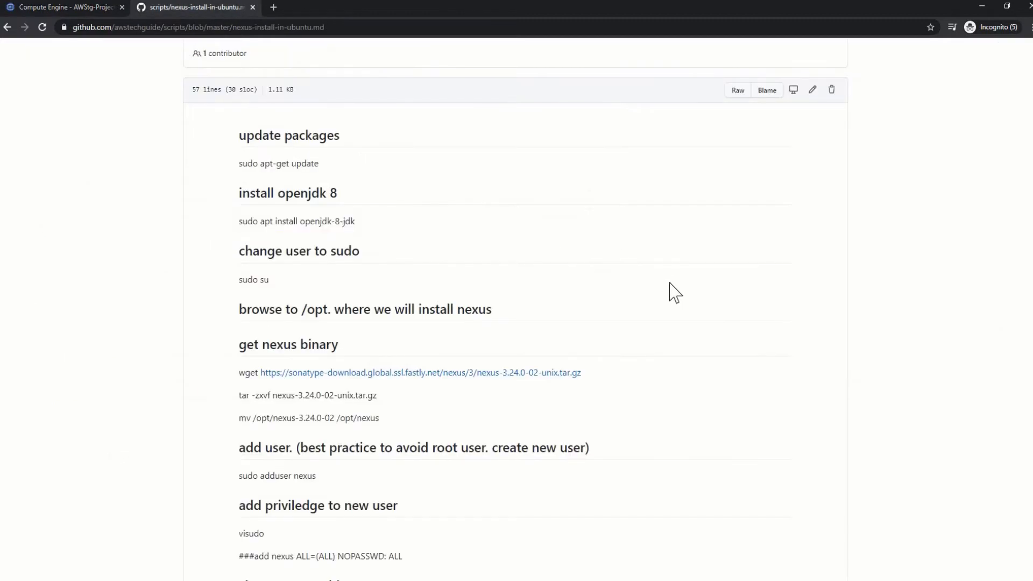
mouse_move(241, 334)
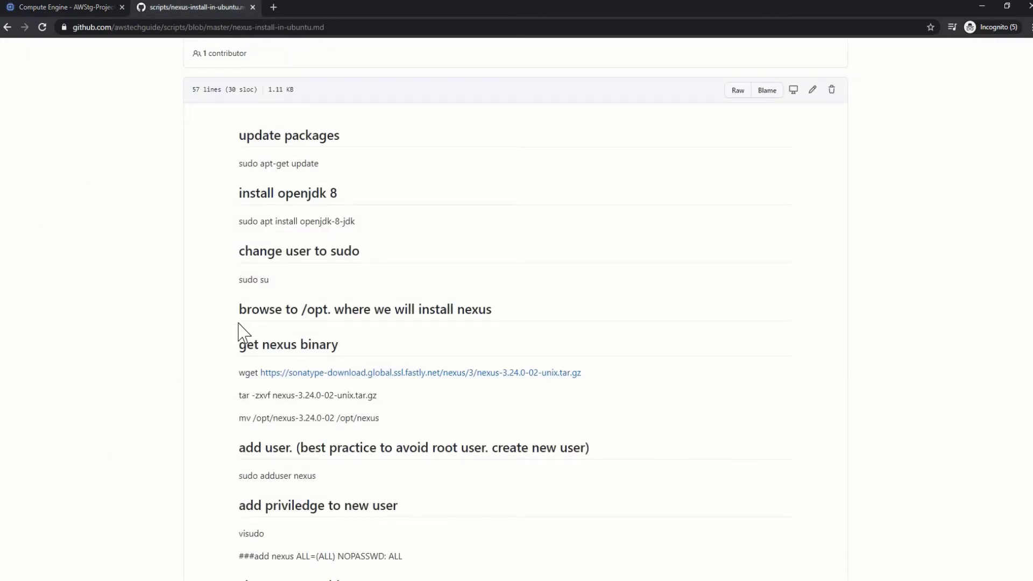
mouse_move(229, 327)
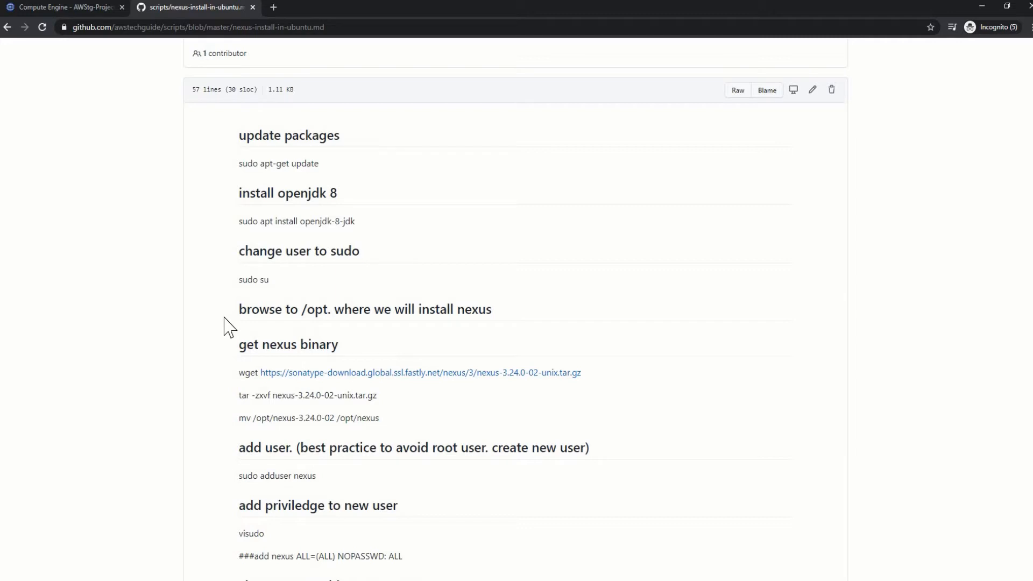
mouse_move(217, 316)
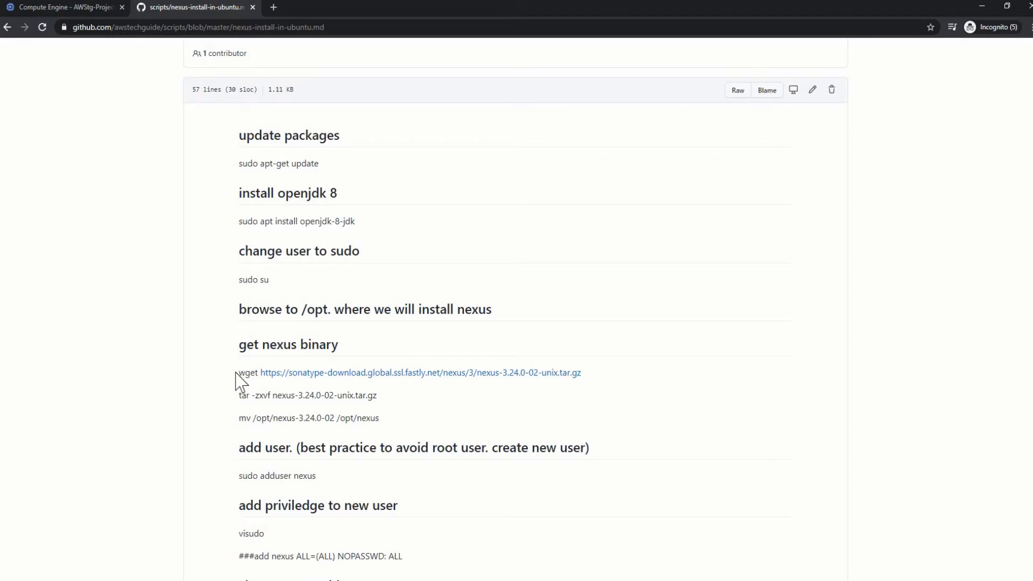
mouse_move(466, 372)
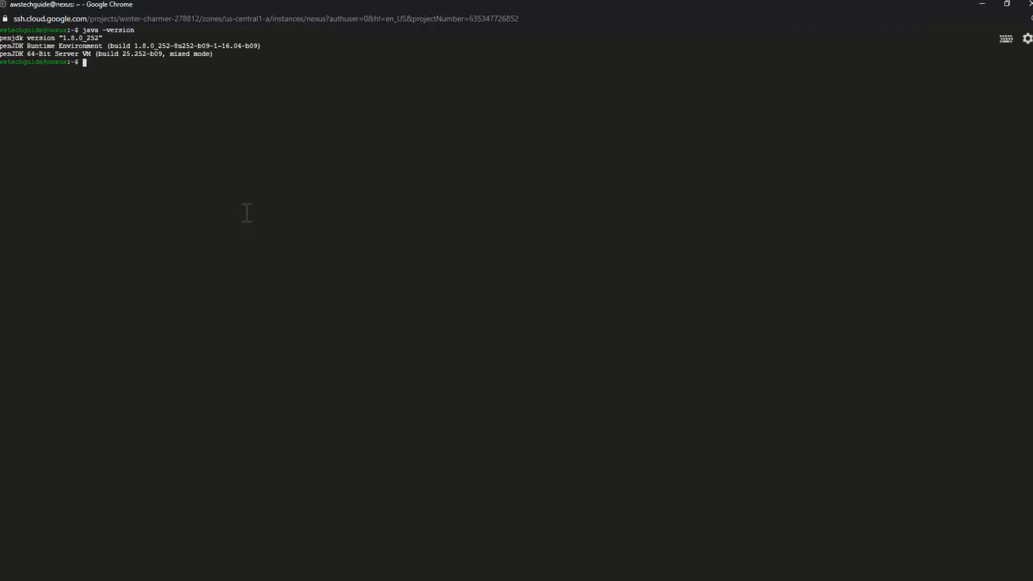
- As root in /opt, wget nexus-3.24.0-02-unix.tar.gz and list the directory
text(cd -)
text(cd ..)
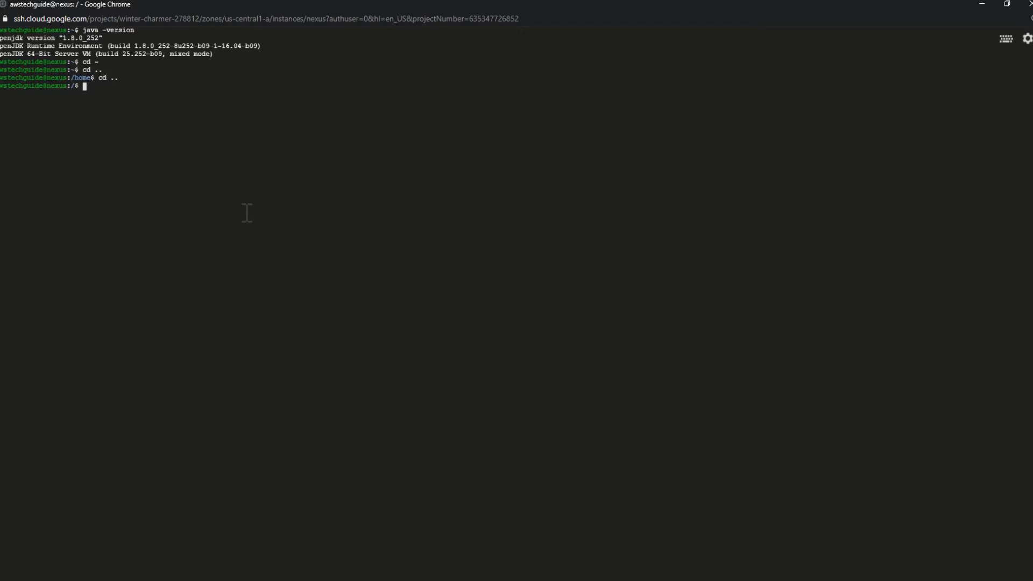
text(sudo su)
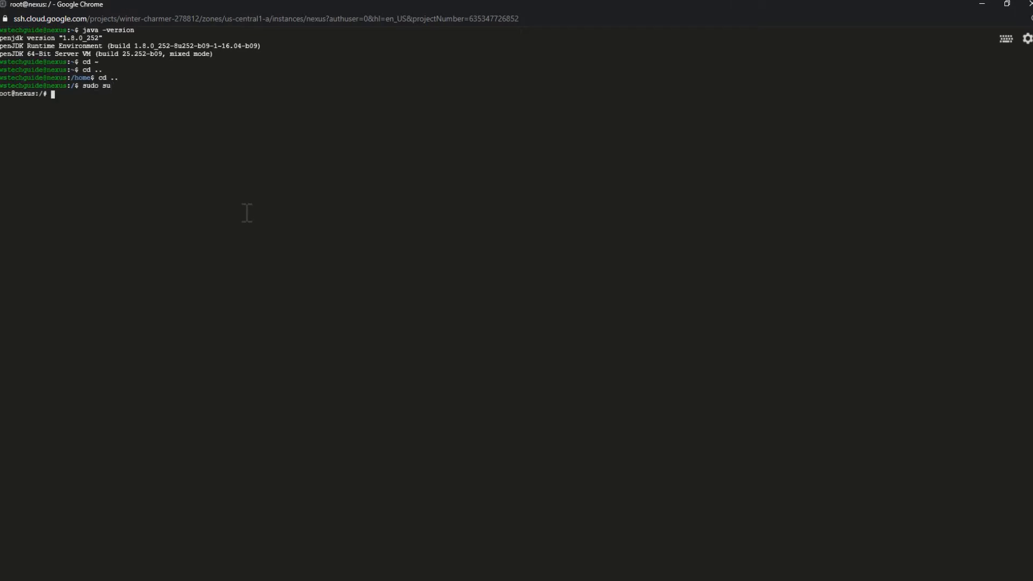
text(cd ~)
text(cd ..)
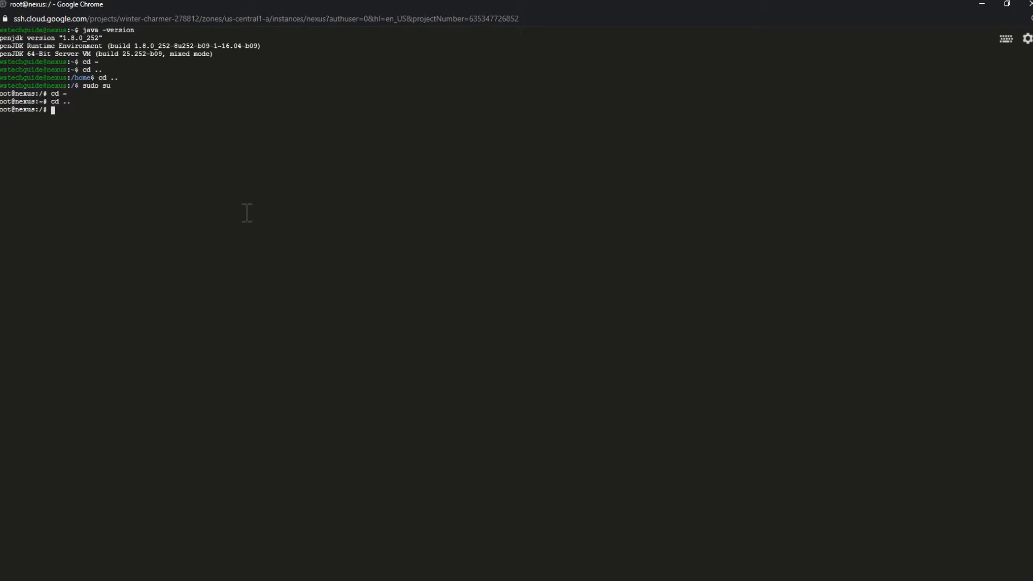
text(cd opt)
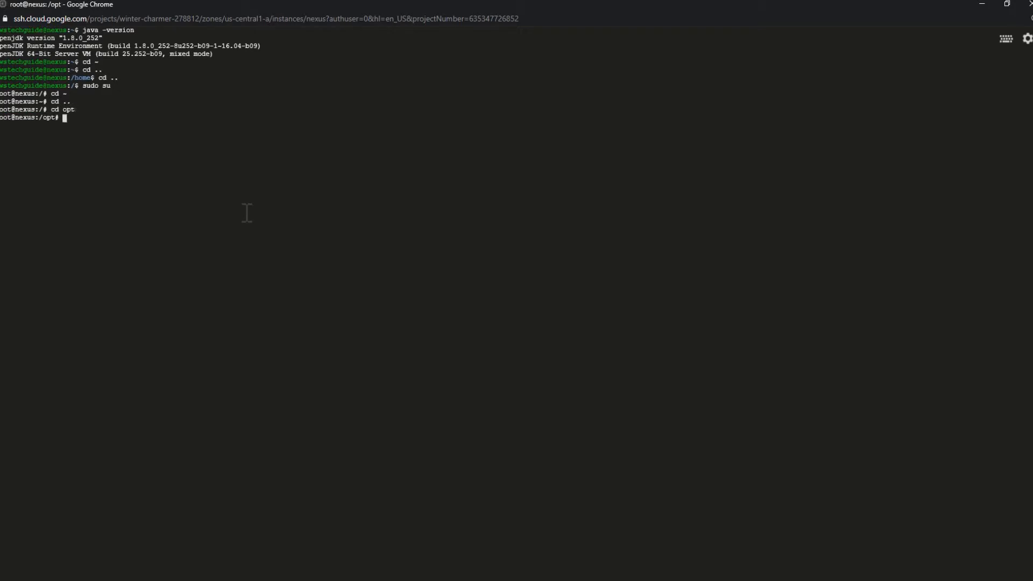
text(ll)
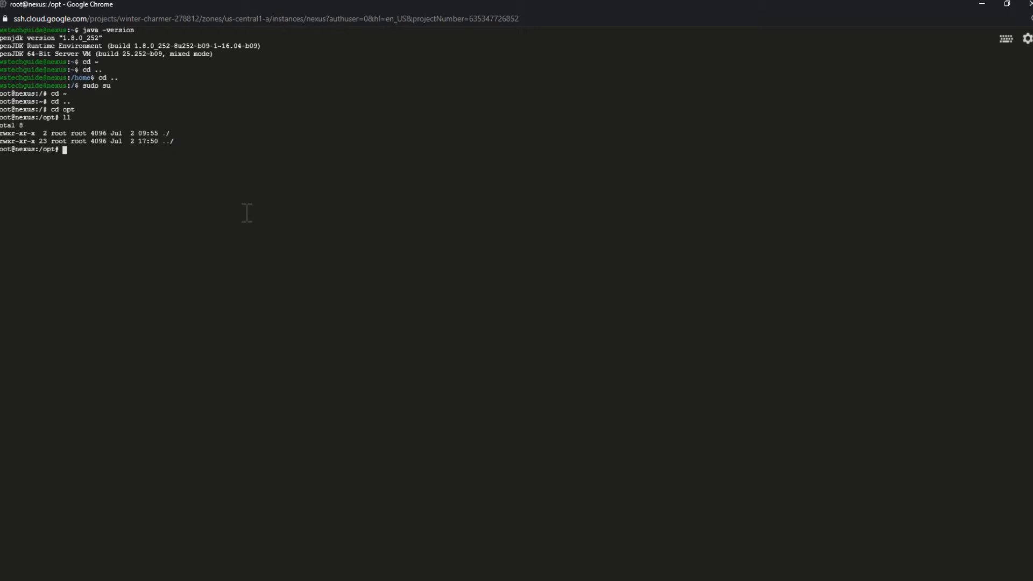
text(wget https://sonatype-download.global.ssl.fastly.net/nexus/3/nexus-3.24.0-02-unix.tar.gz)
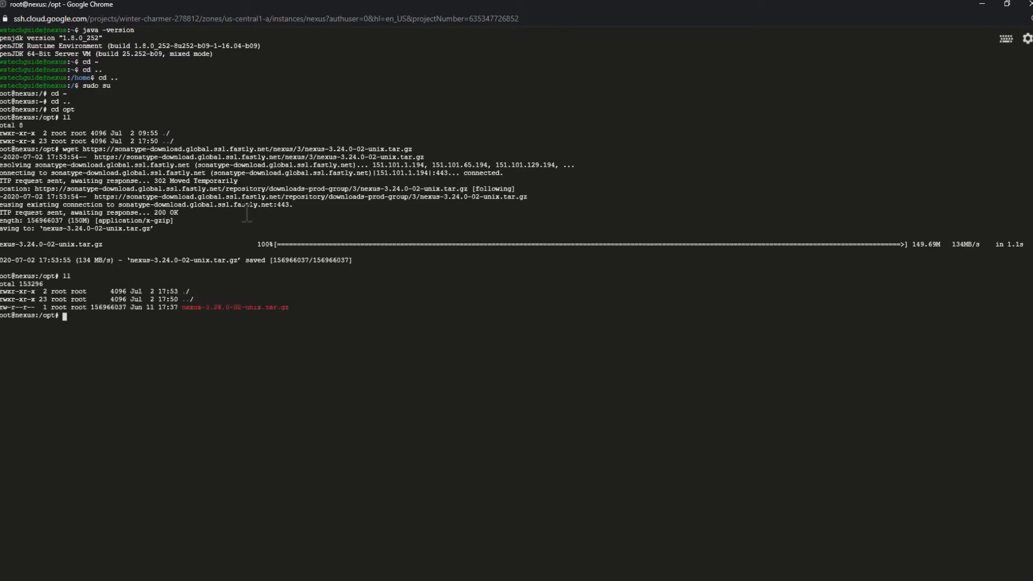
- Extract the Nexus tarball and rename nexus-3.24.0-02 to nexus in /opt
click(191, 7)
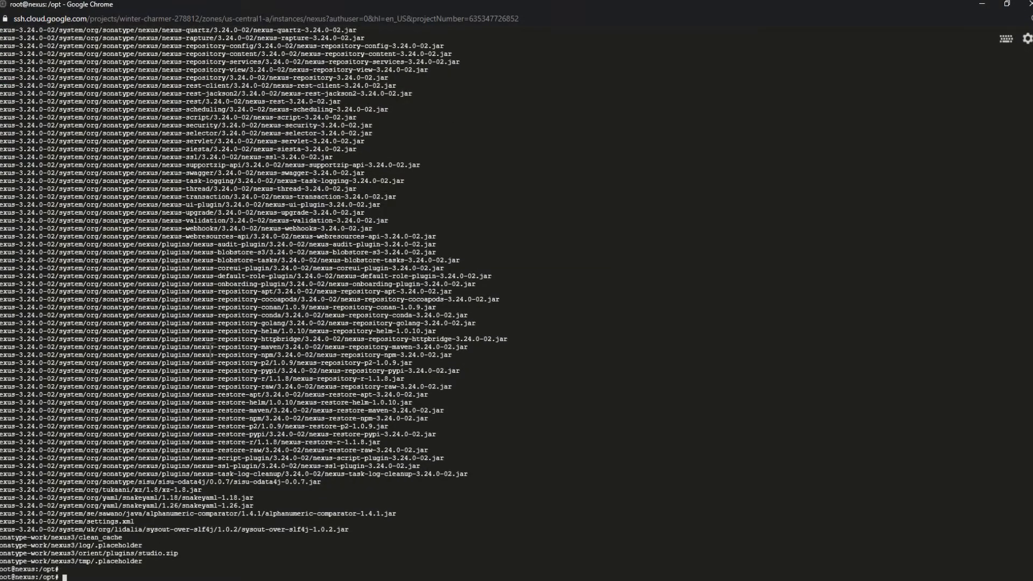
text(ll)
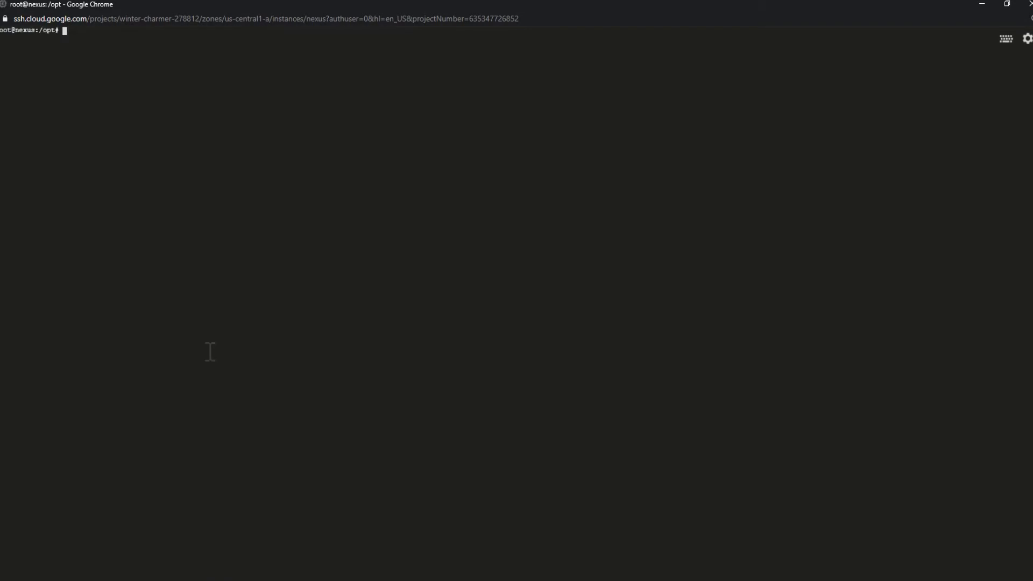
text(ll)
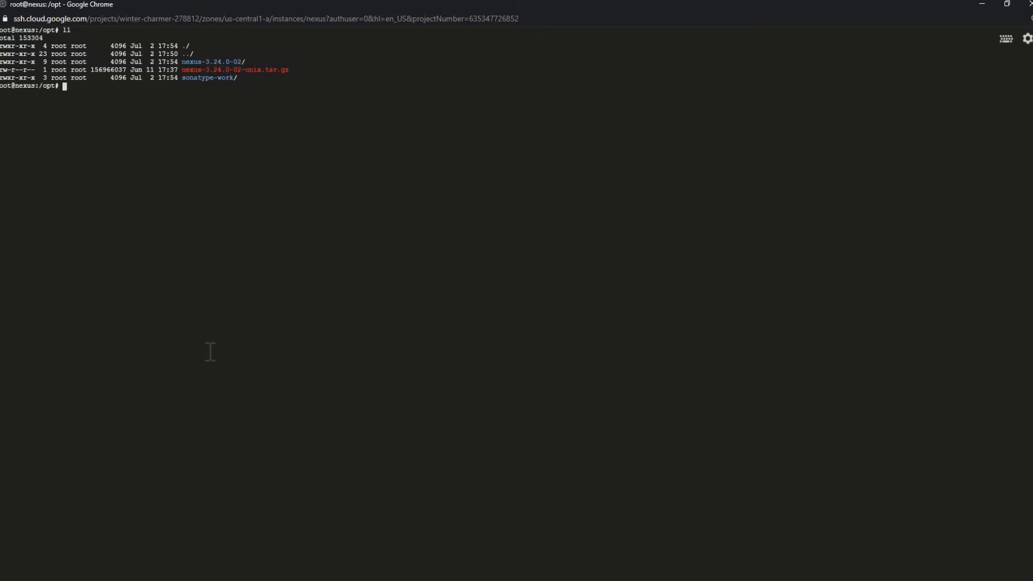
text(mv)
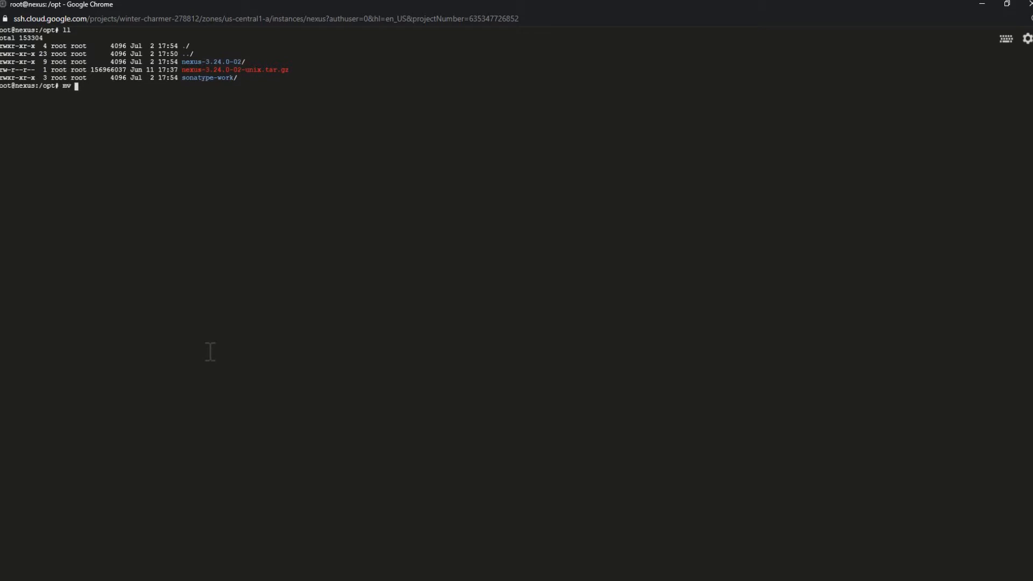
text(nexus-3.24.0-02)
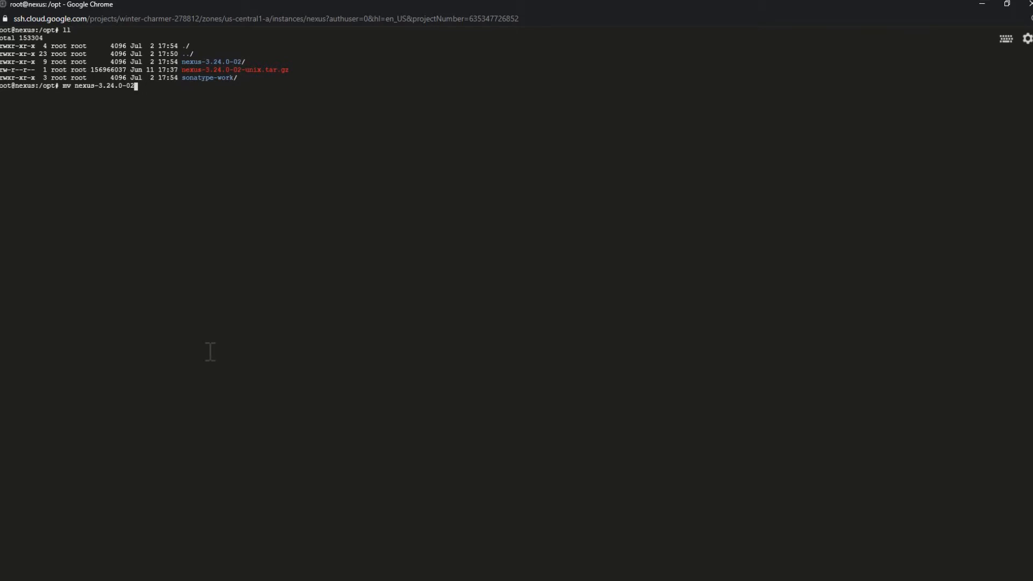
text(nexus)
text(ll)
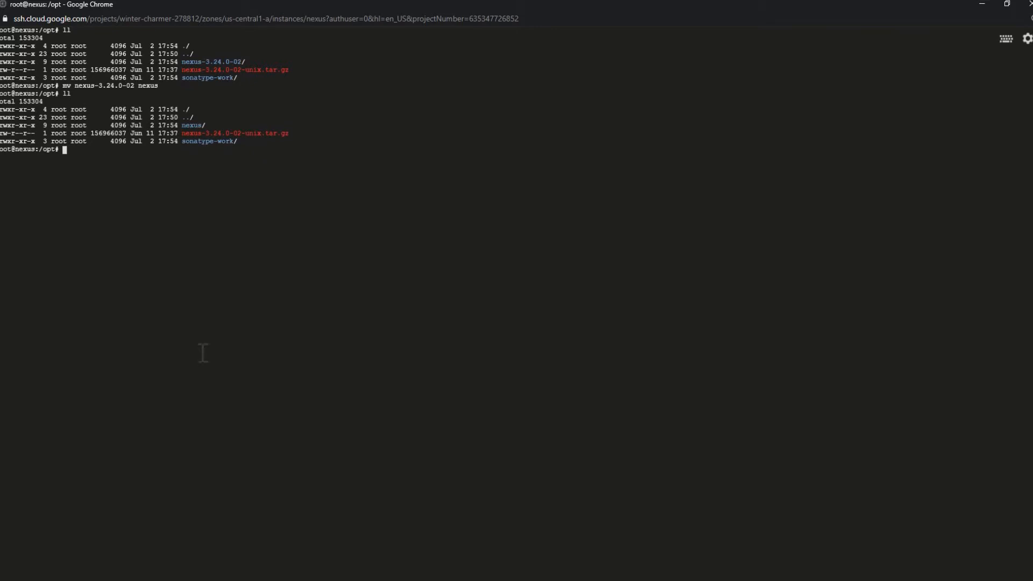
- Follow the guide's 'add user' step: create user nexus with sudo adduser nexus
click(191, 7)
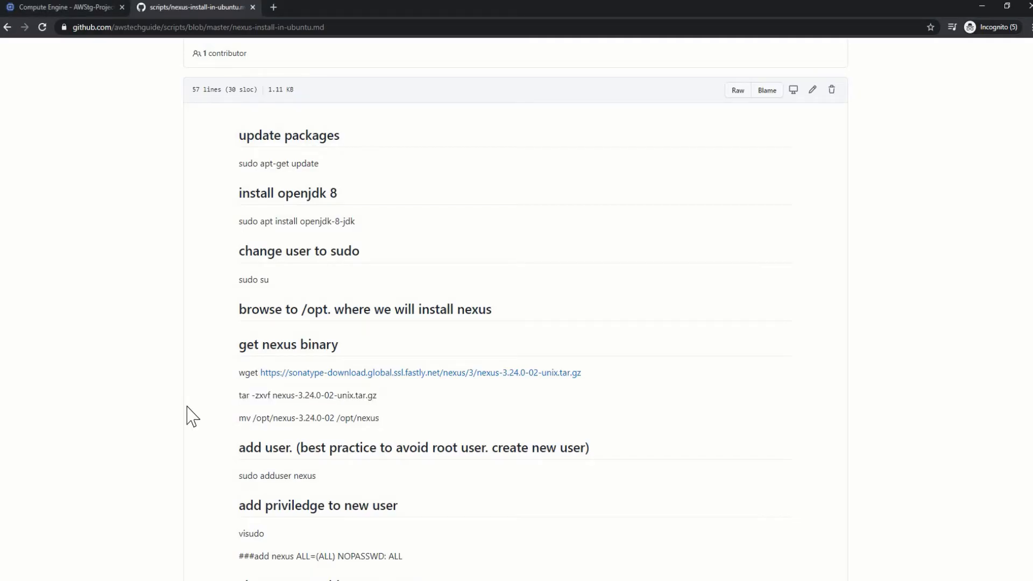
scroll(down, 3)
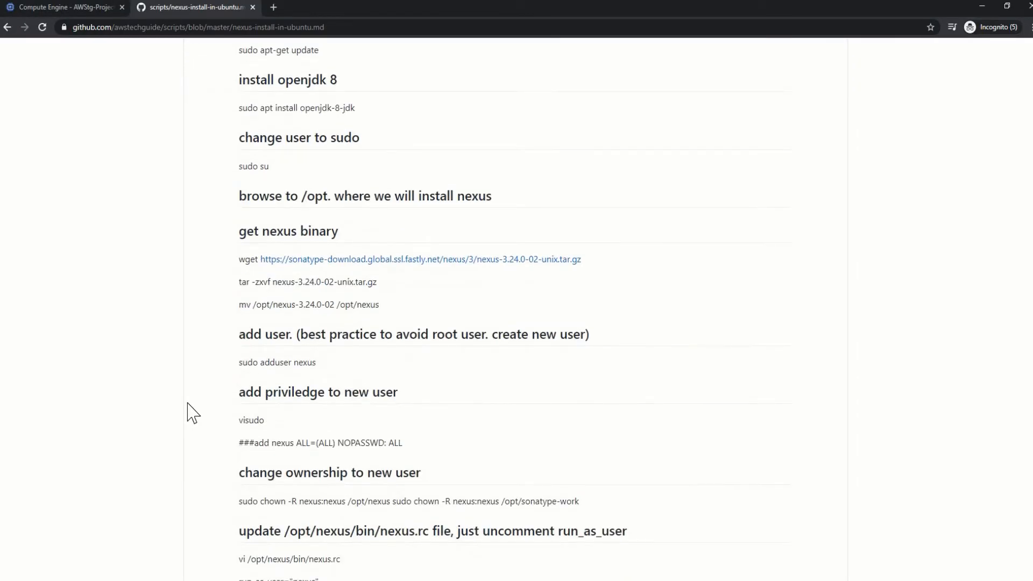
mouse_move(182, 418)
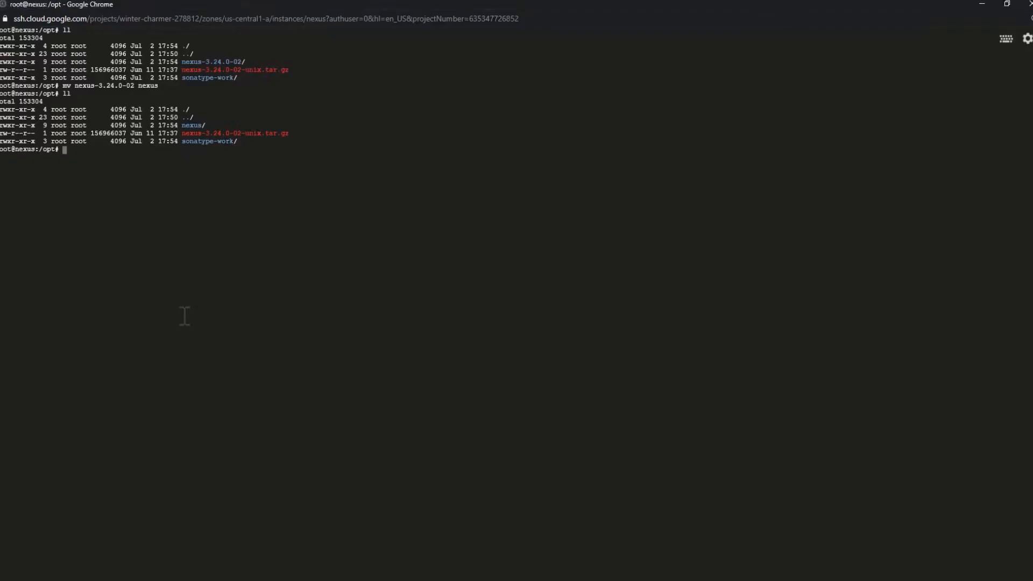
text(sudo adduser nexus)
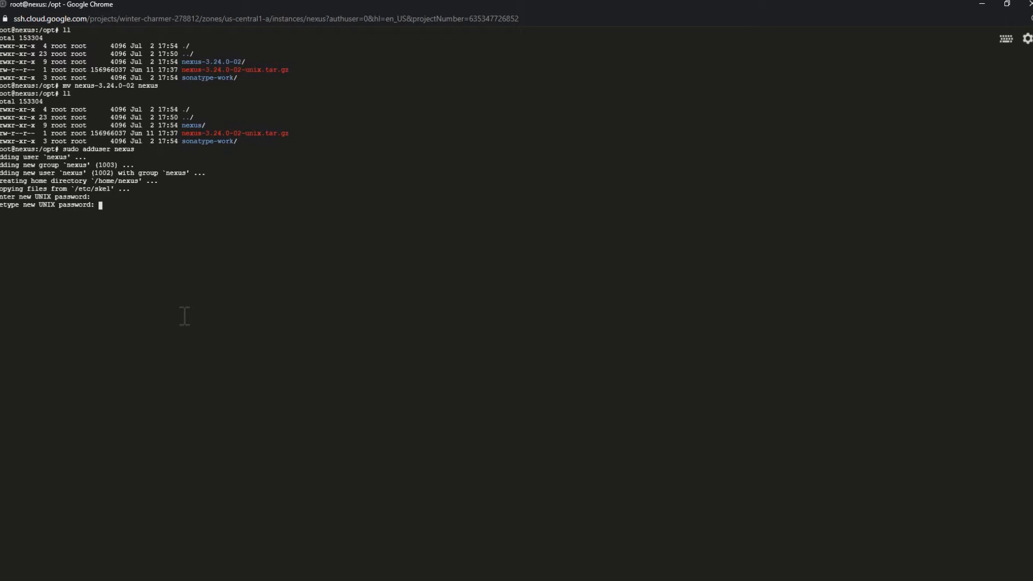
key(Enter)
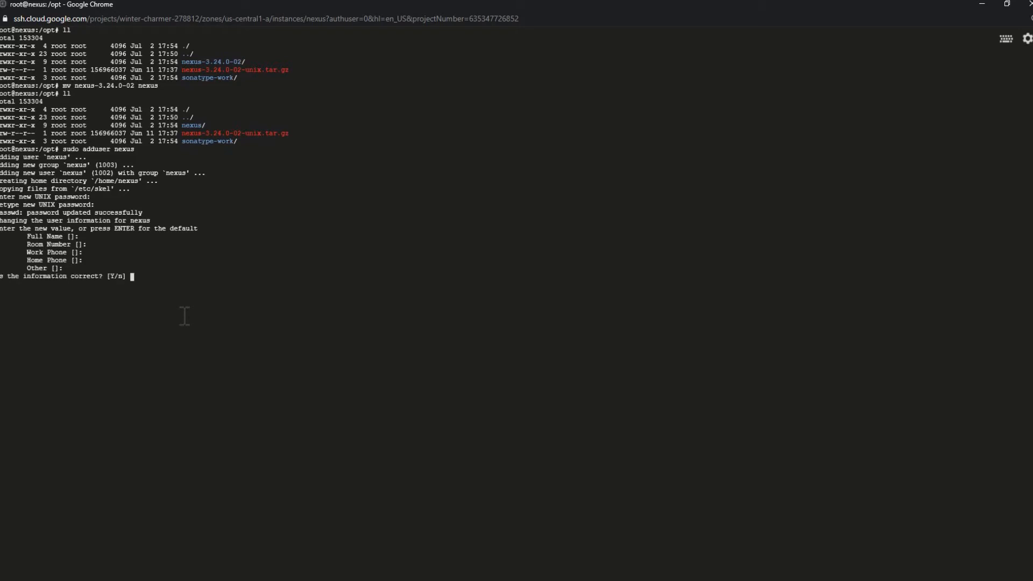
text(y)
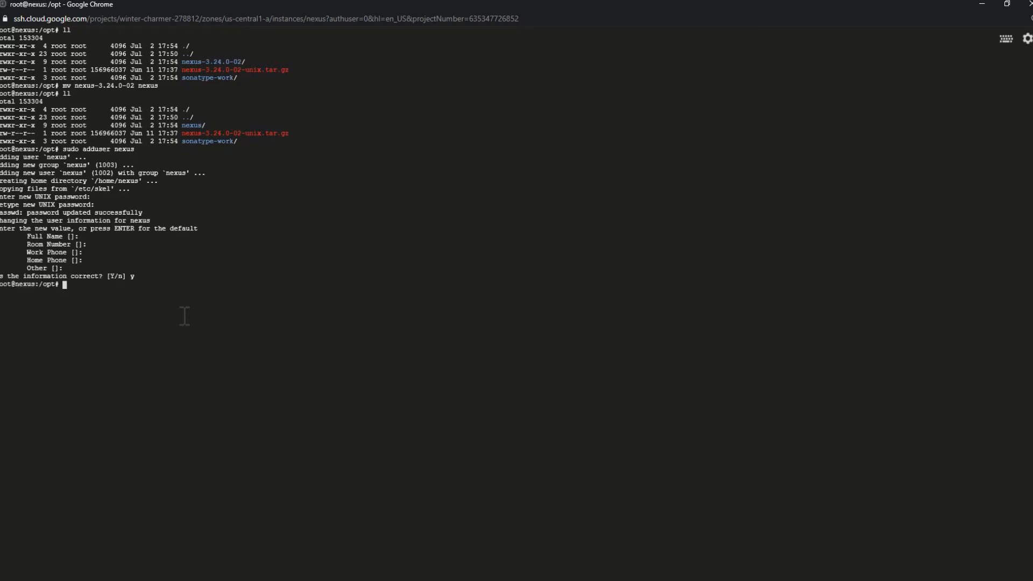
click(191, 7)
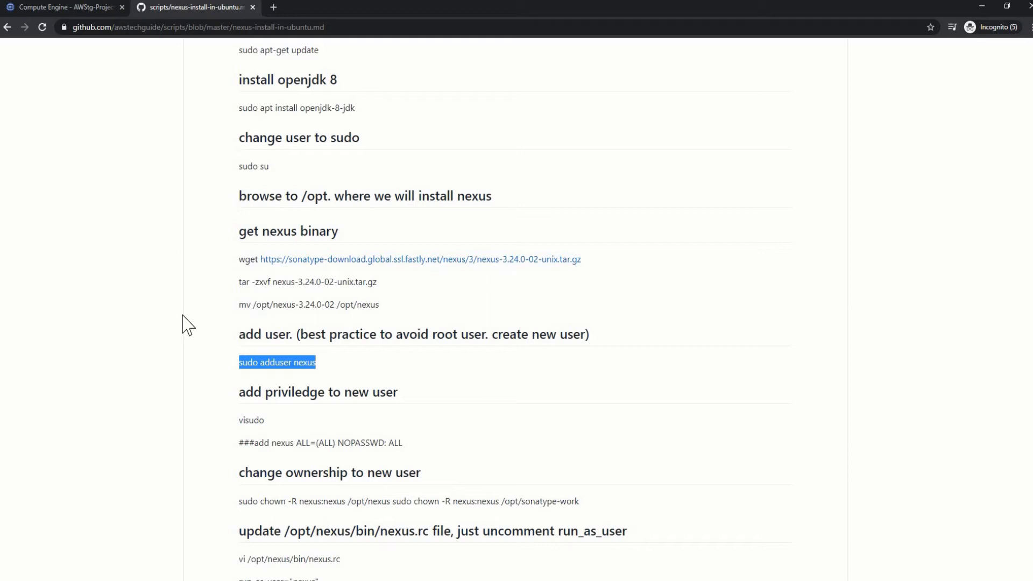
- Add 'nexus ALL=(ALL) NOPASSWD:ALL' under root's line in the sudoers file via visudo
click(62, 7)
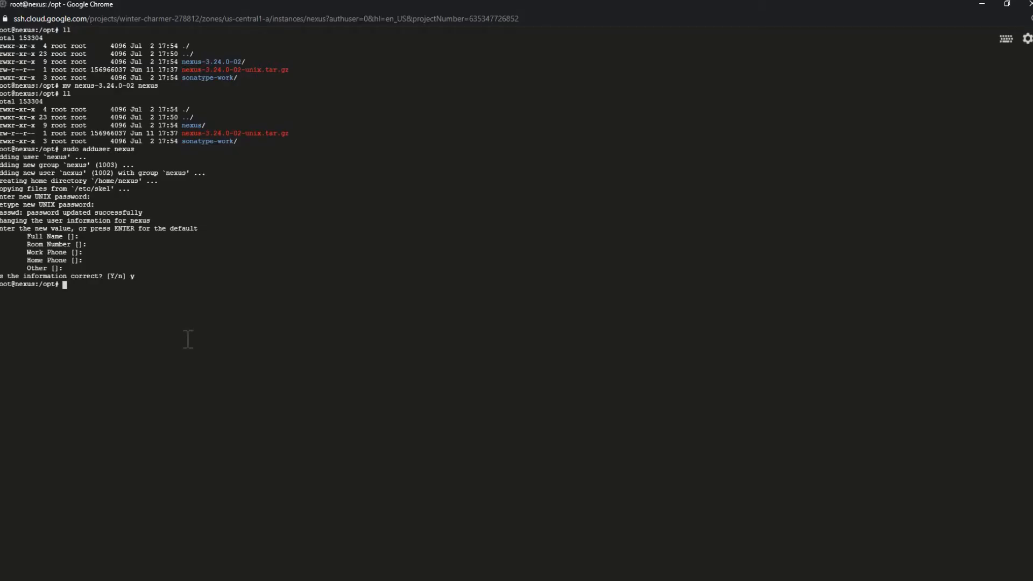
text(visod)
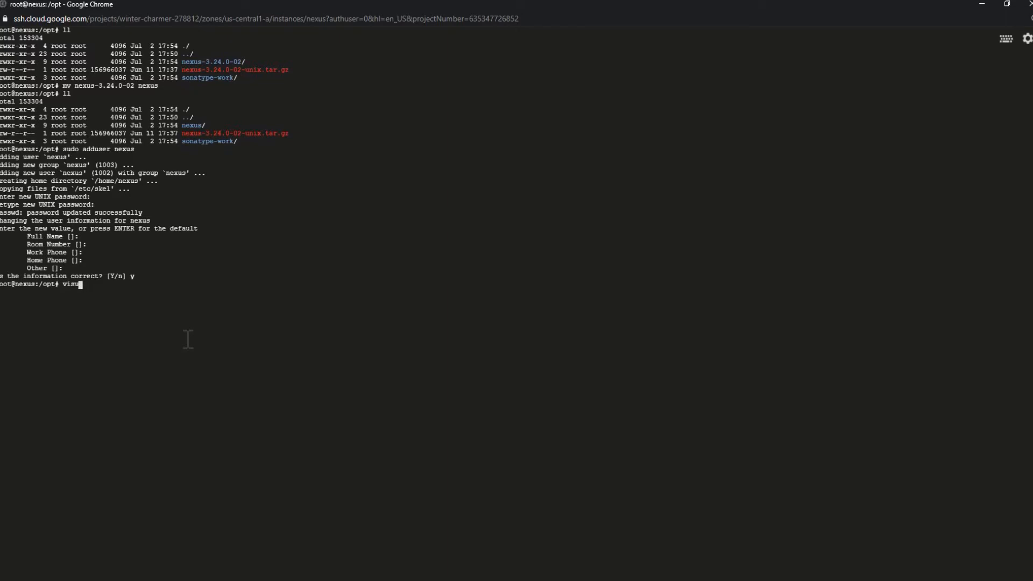
text(do)
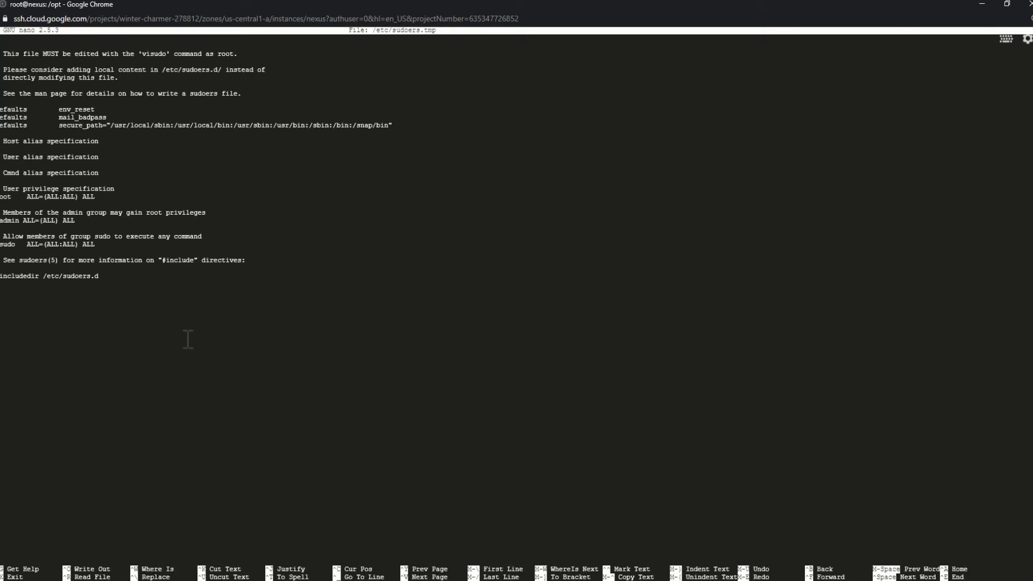
text(exus   ALL=()
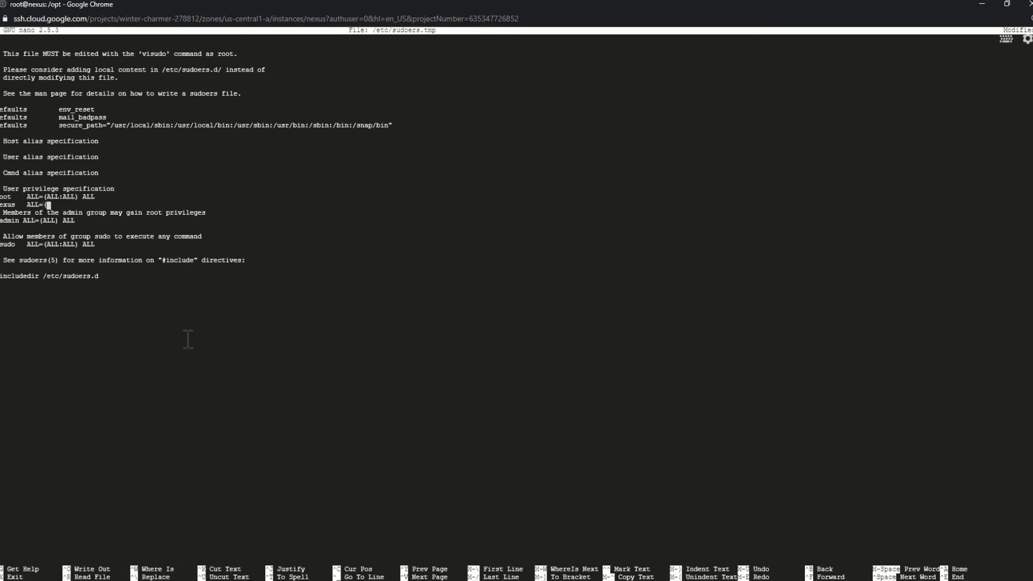
text(ALL))
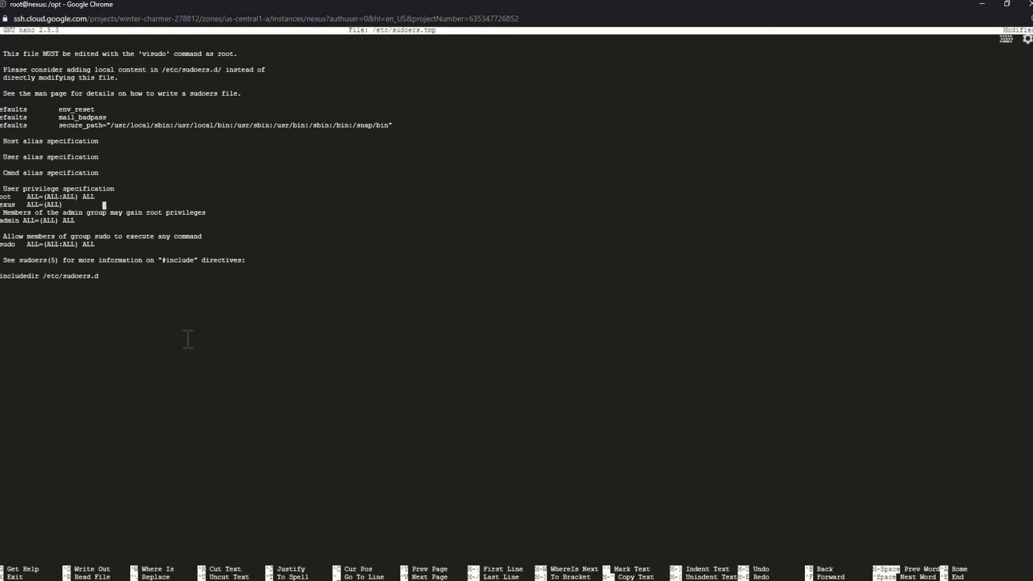
text(NO)
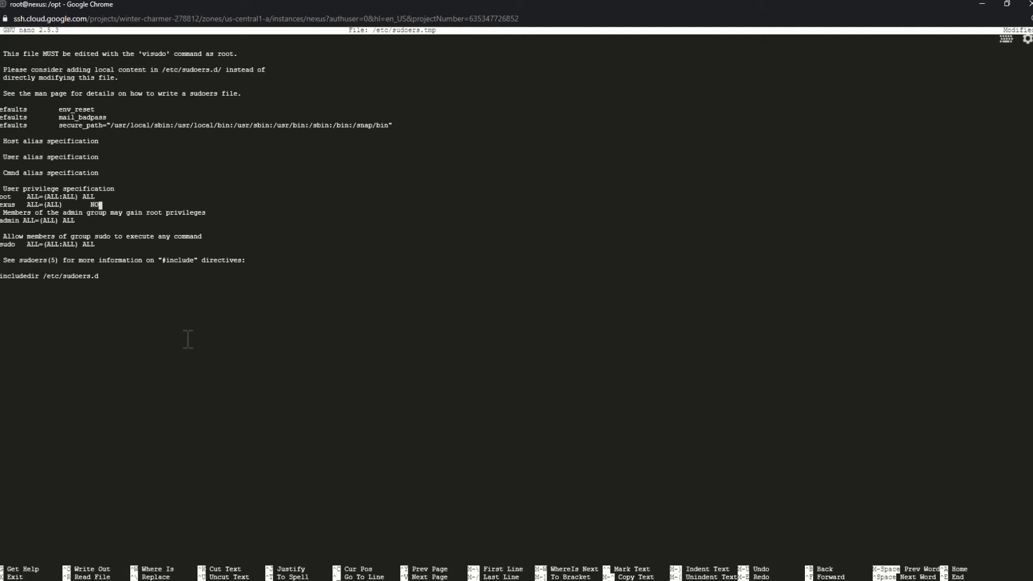
text(PASSWD)
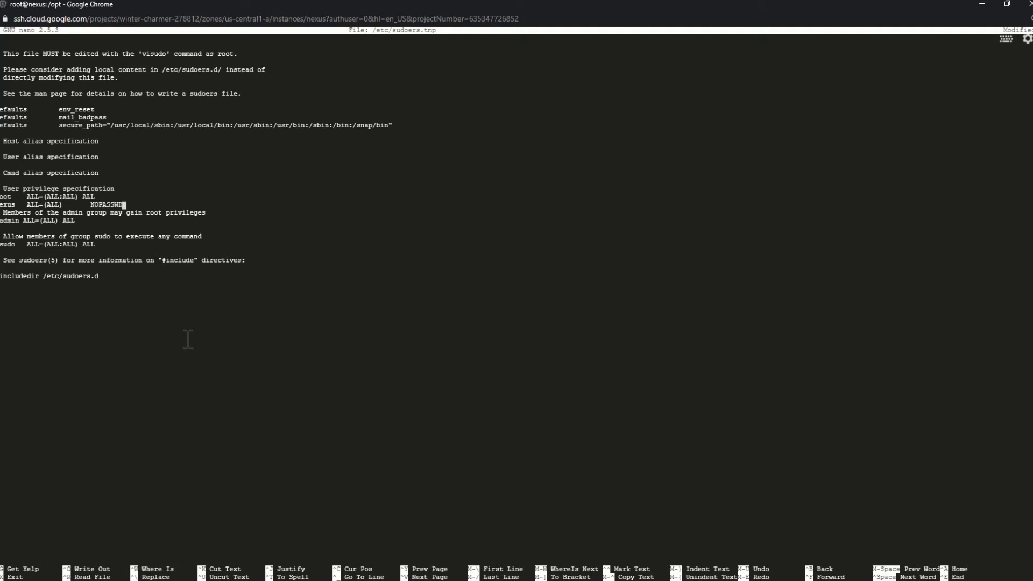
text(:ALL)
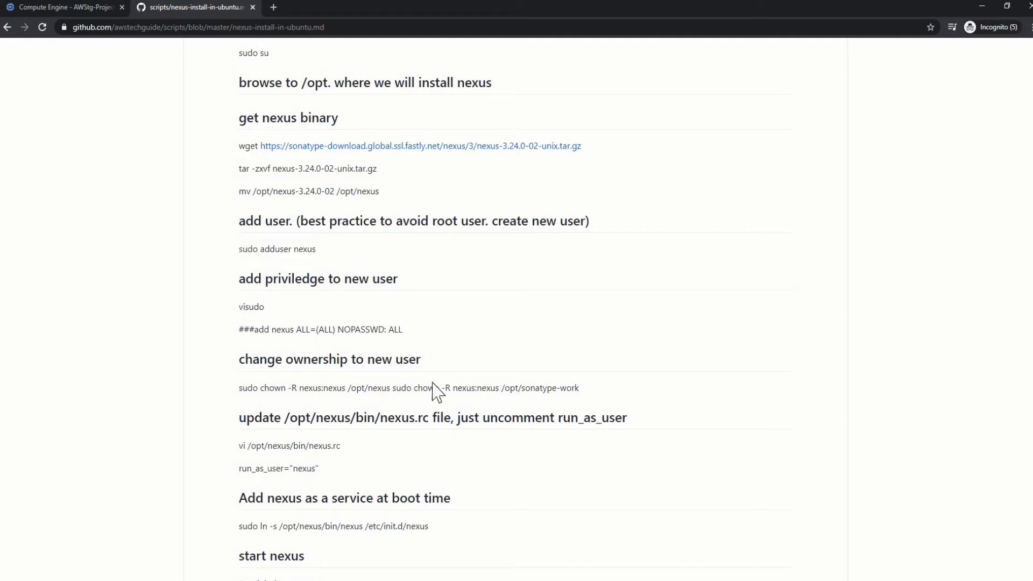
- Run sudo chown -R nexus:nexus on /opt/nexus and /opt/sonatype-work
drag(239, 387, 388, 387)
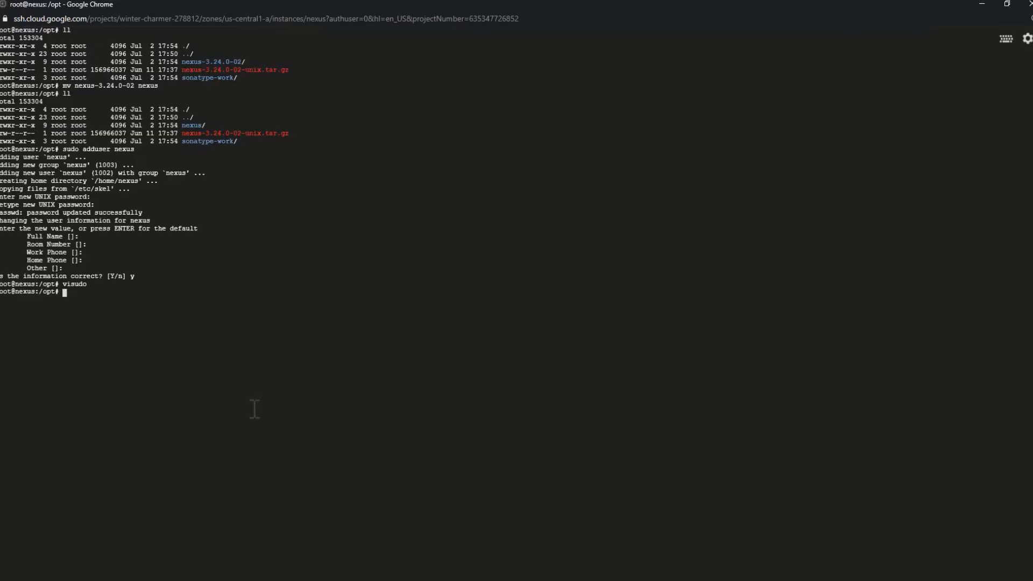
text(sudo chown -R nexus:nexus /opt/nexus)
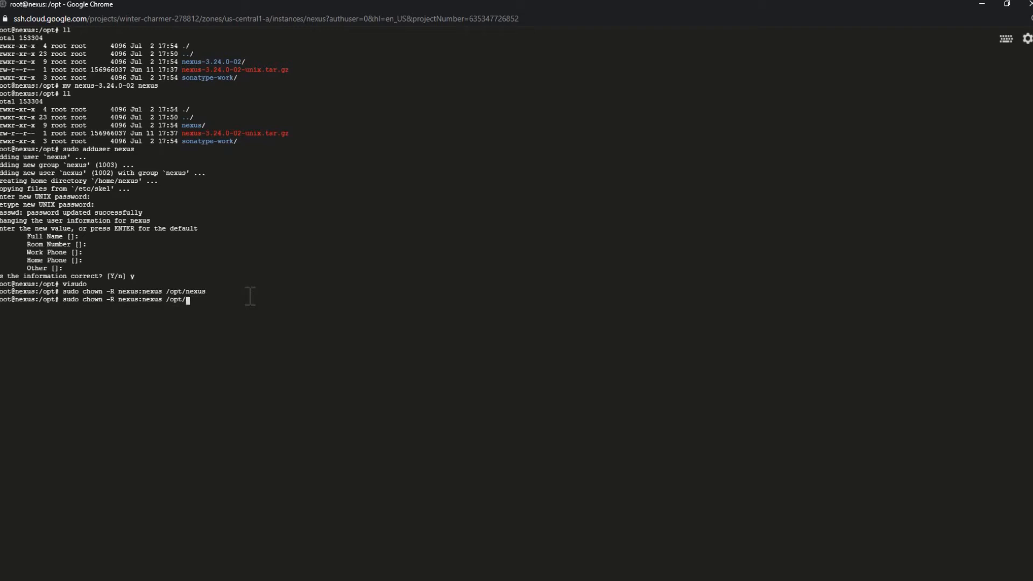
text(so)
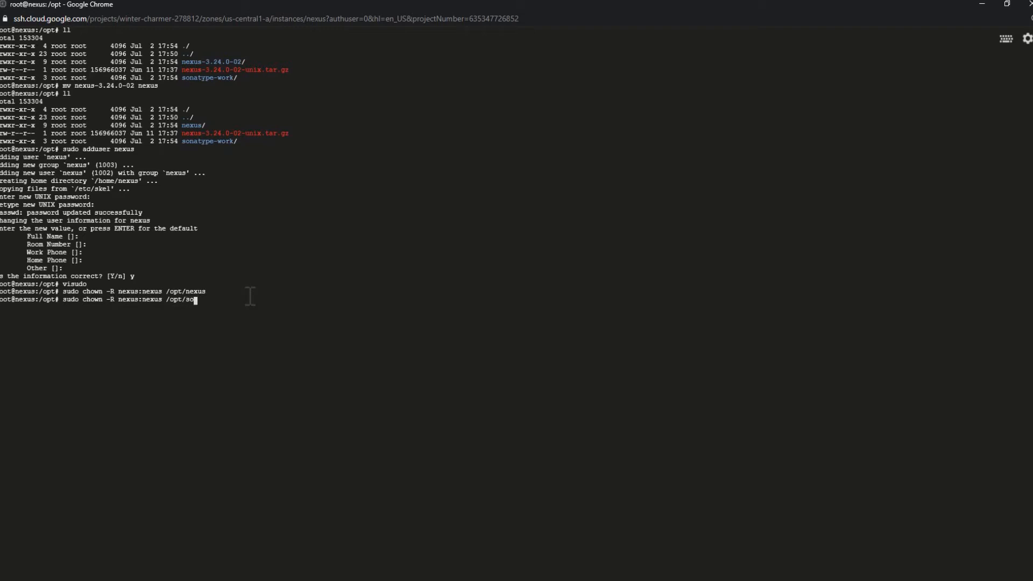
text(natype-work/)
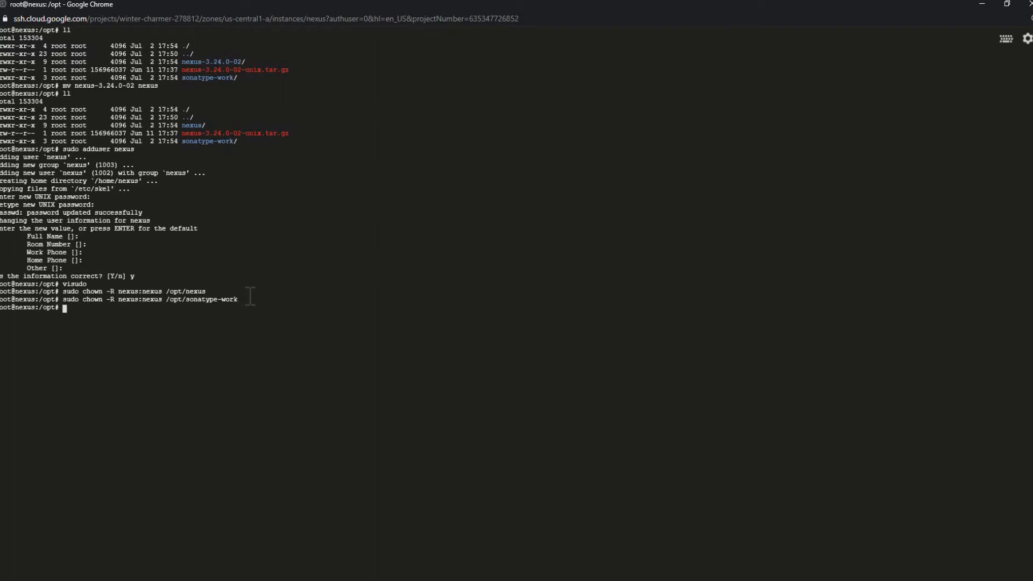
click(193, 7)
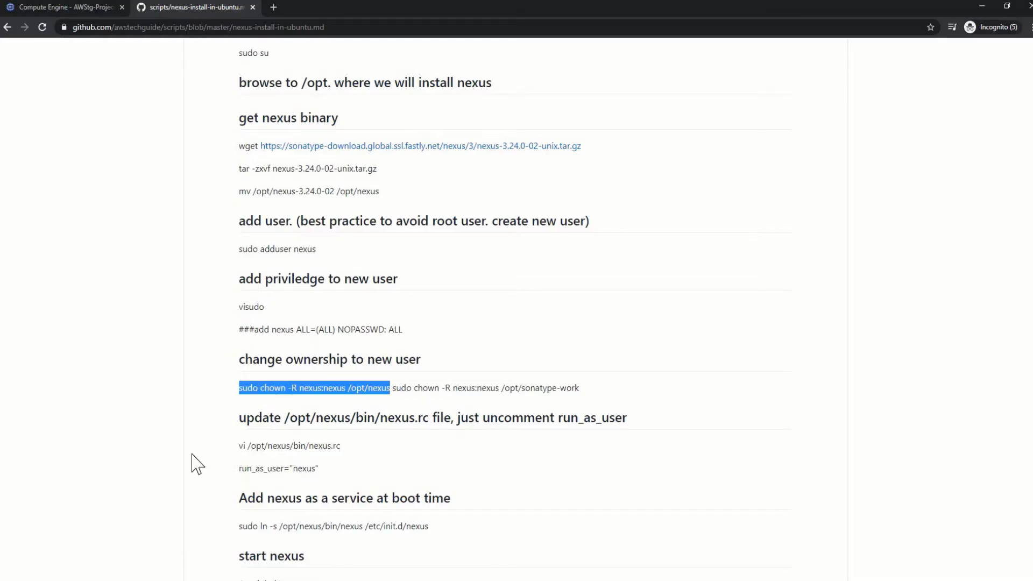
- Edit /opt/nexus/bin/nexus.rc in vi so it reads run_as_user="nexus"
click(242, 445)
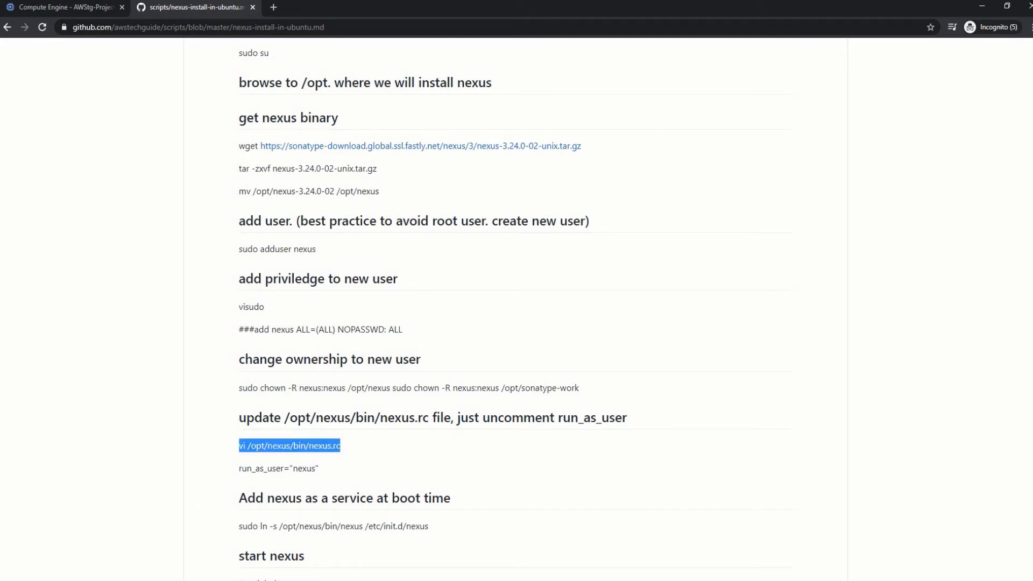
click(63, 7)
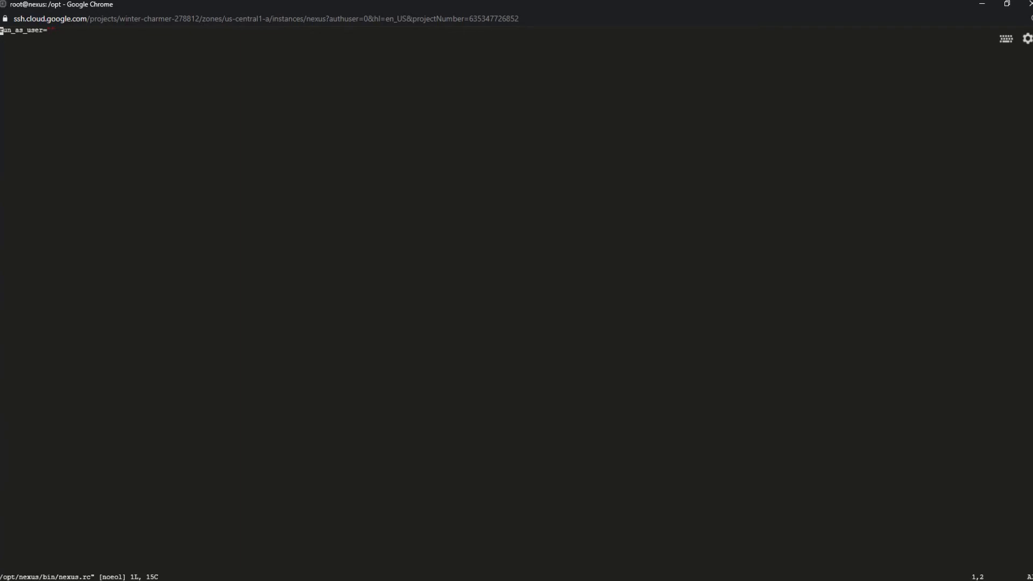
key(i)
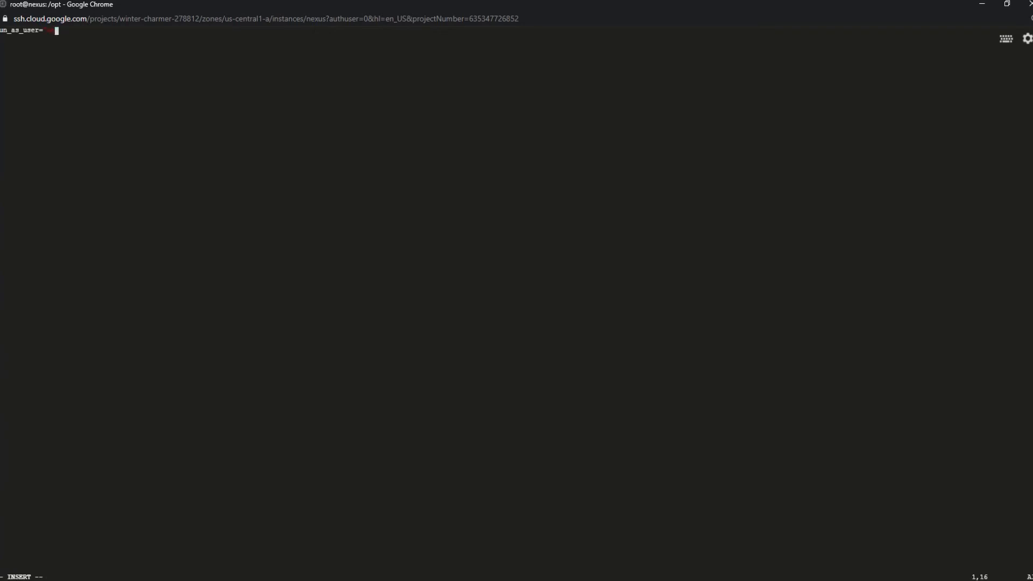
text(nexus)
click(24, 576)
text(wq!)
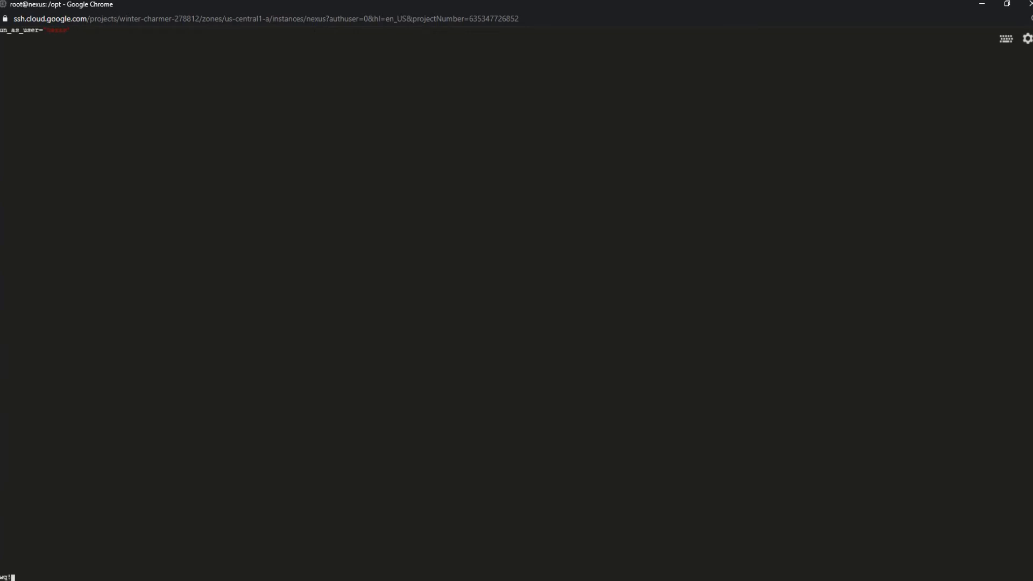
- Run sudo ln -s /opt/nexus/bin/nexus /etc/init.d/nexus to register Nexus at boot
click(191, 7)
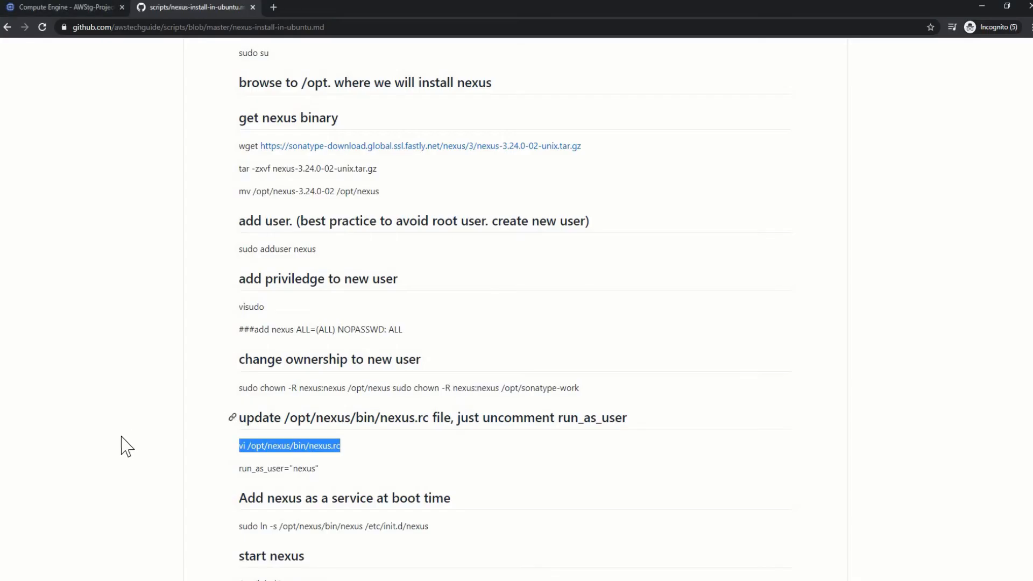
scroll(down, 3)
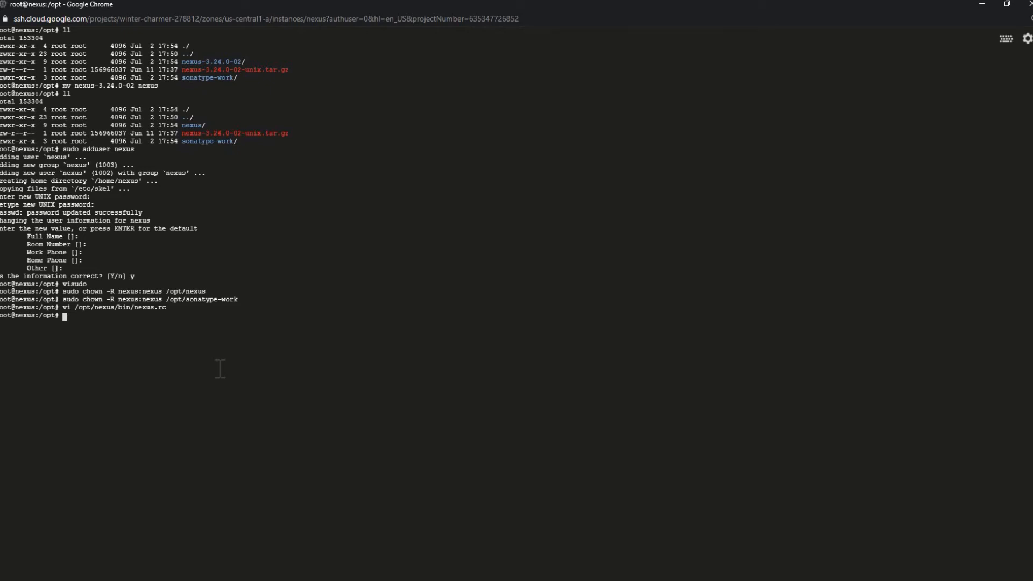
text(sudo ln -s /opt/nexus/bin/nexus /etc/init.d/nexus)
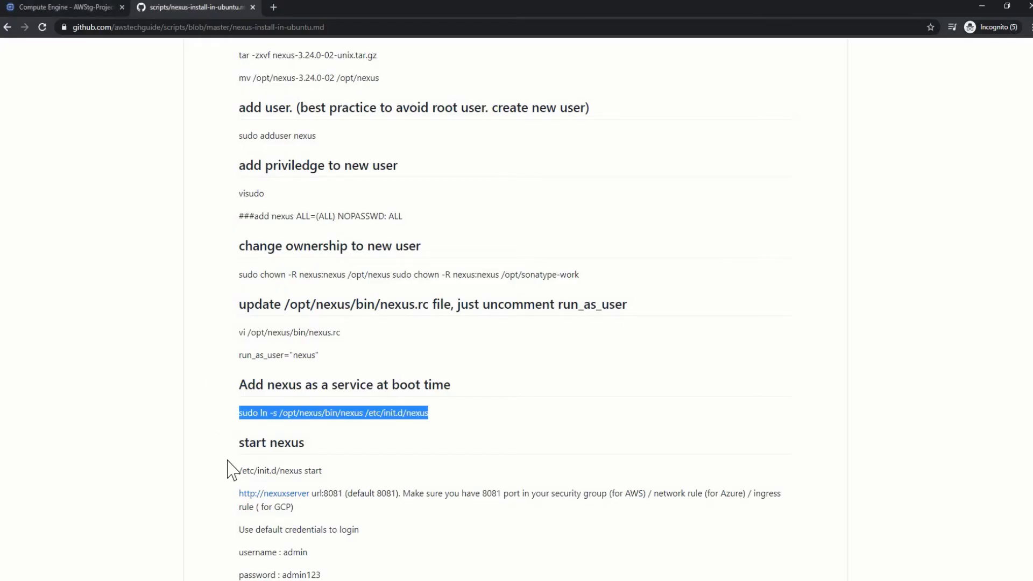
mouse_move(243, 470)
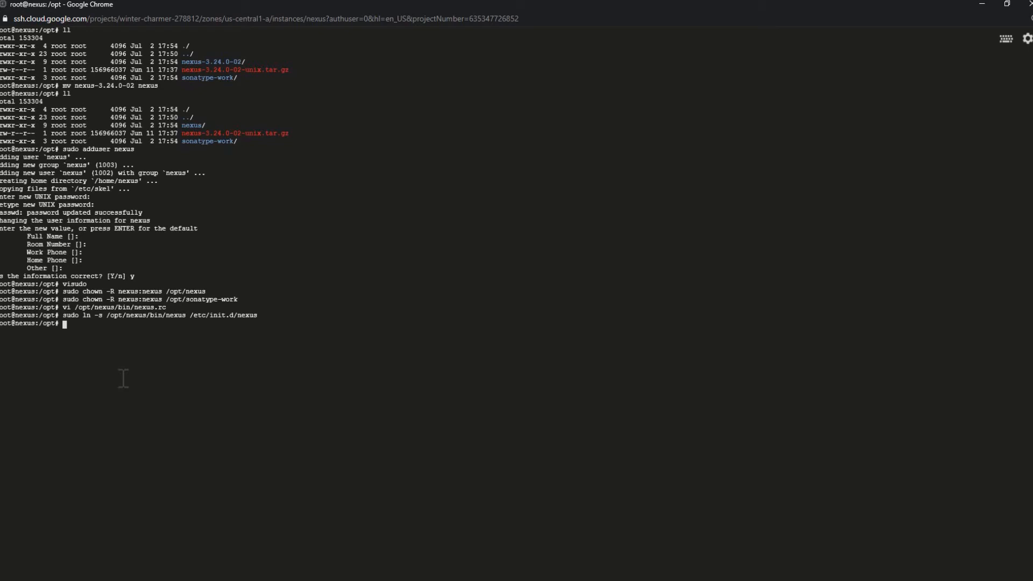
- Switch to the nexus user with su - nexus and start the Nexus service
text(su -)
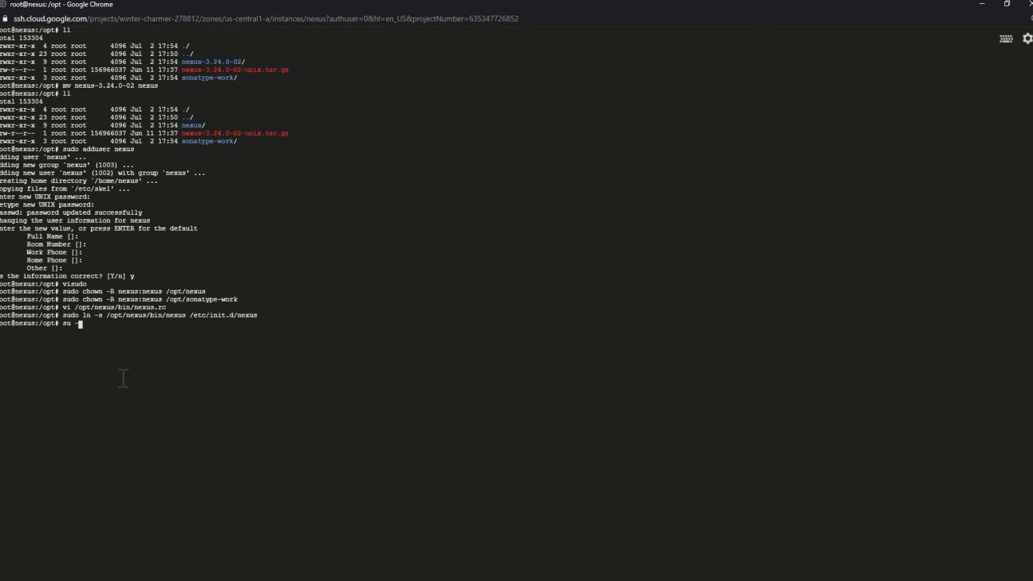
text(nexus)
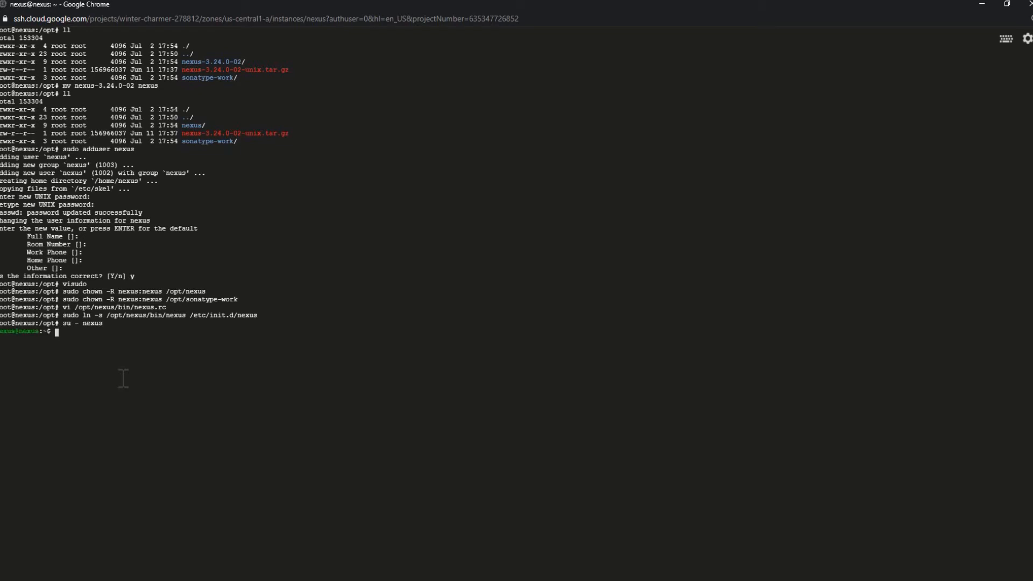
click(193, 7)
text(/etc/init.d/nexus start)
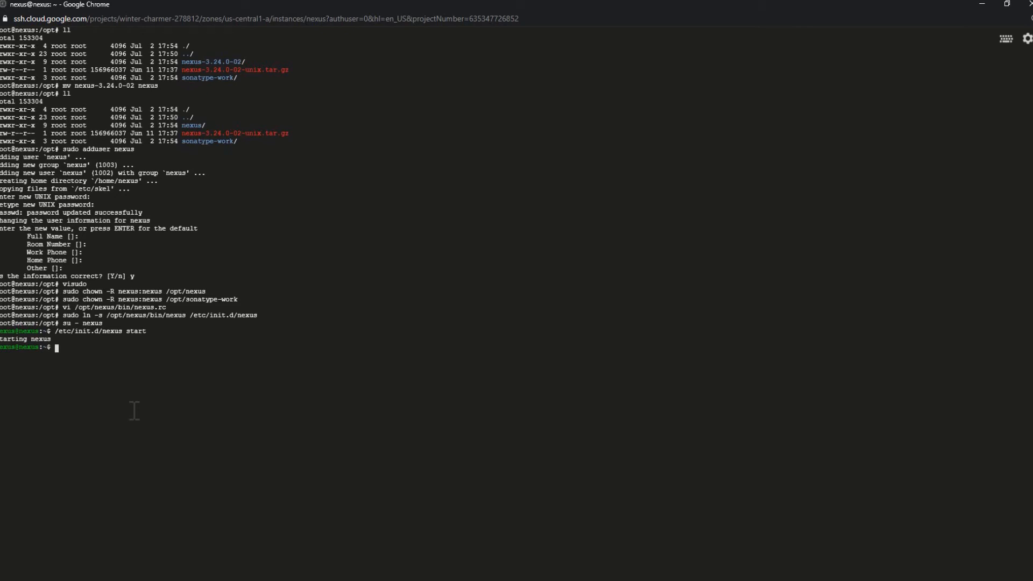
click(193, 7)
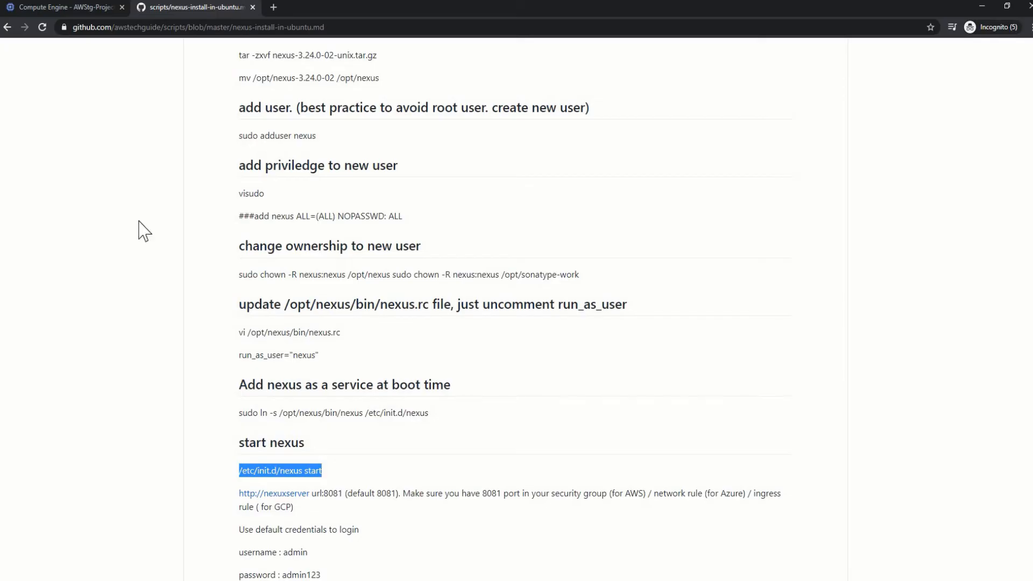
- Copy the nexus VM's external IP 34.66.31.154 from the VM instances list
click(65, 7)
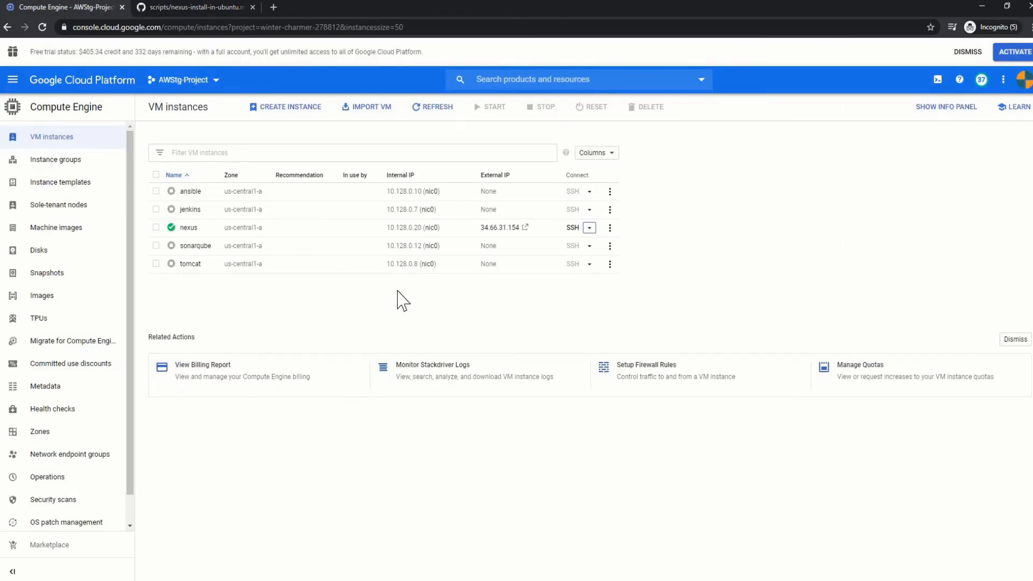
mouse_move(164, 244)
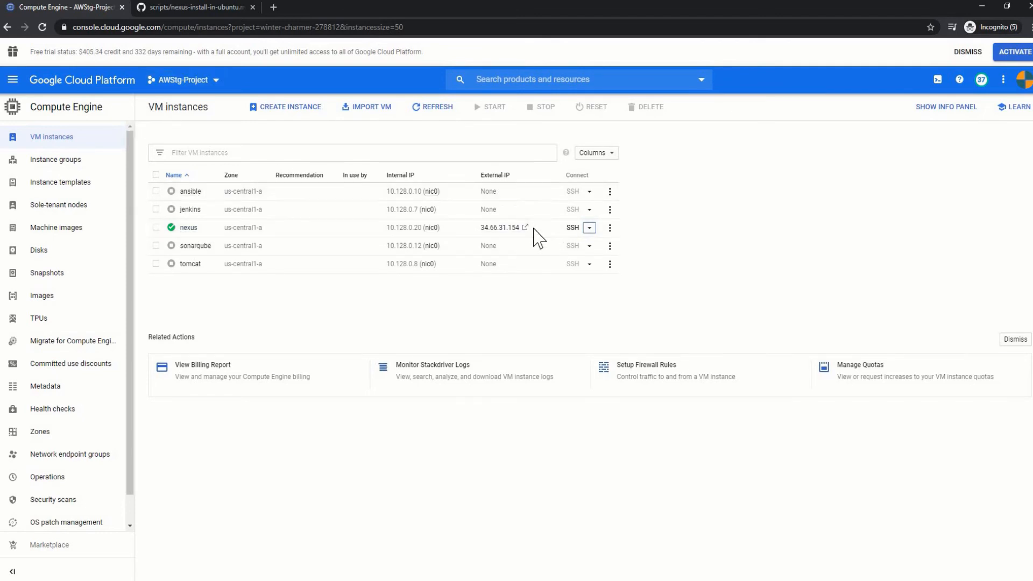
click(536, 227)
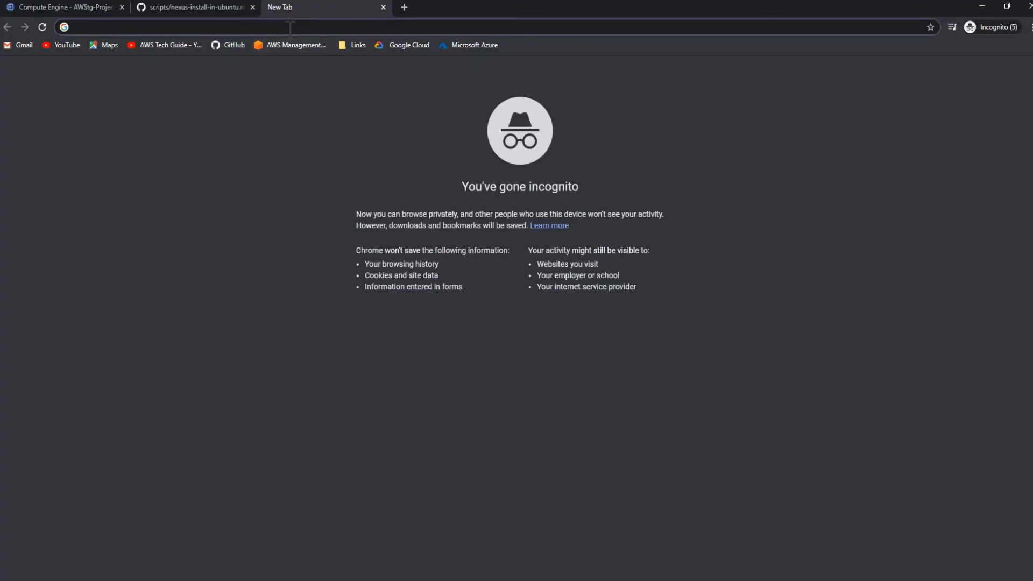
- Browse to 34.66.31.154:8081 to load the Nexus OSS 3.24.0-02 welcome page
text(34.66.31.154:)
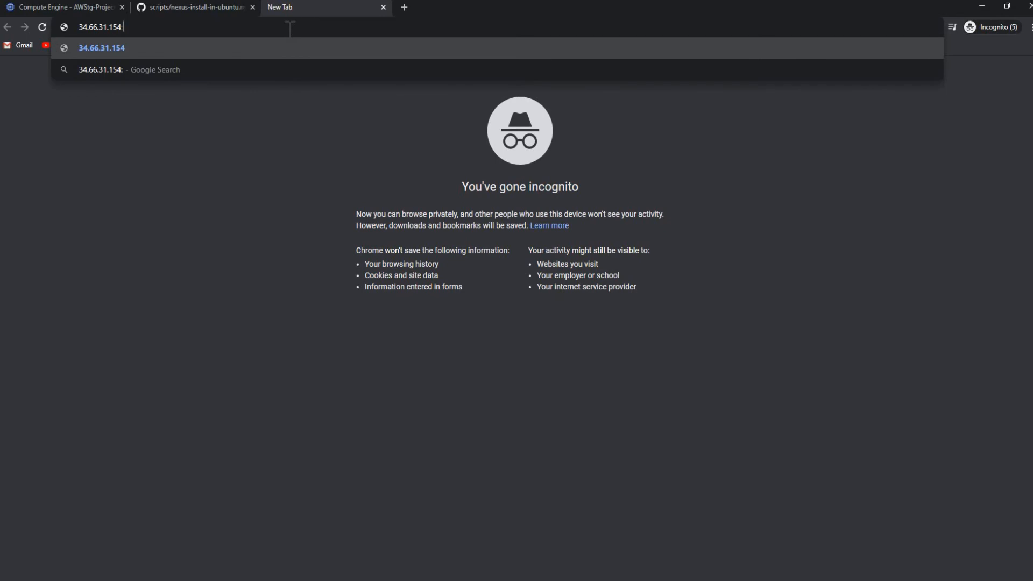
text(80)
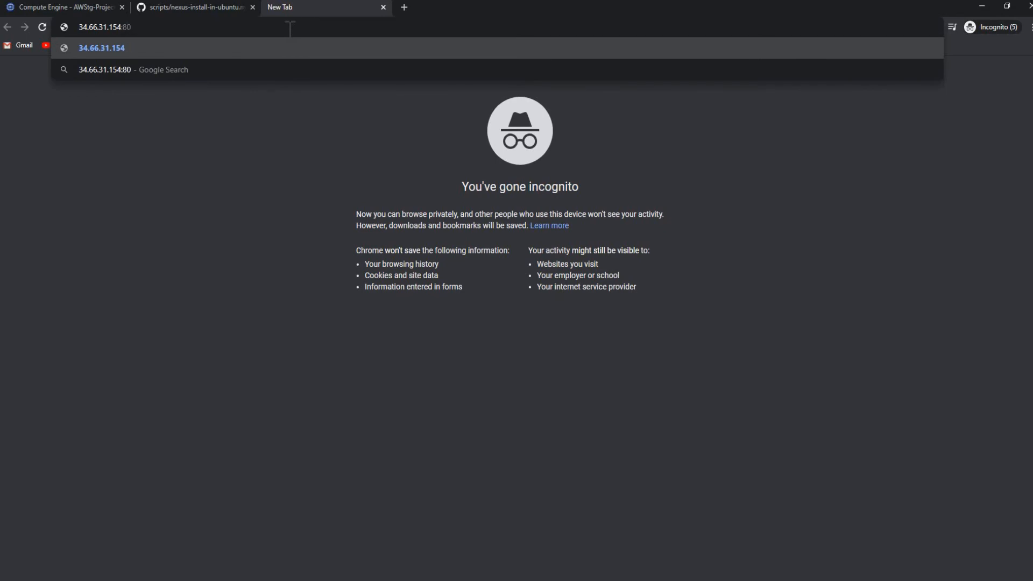
key(Enter)
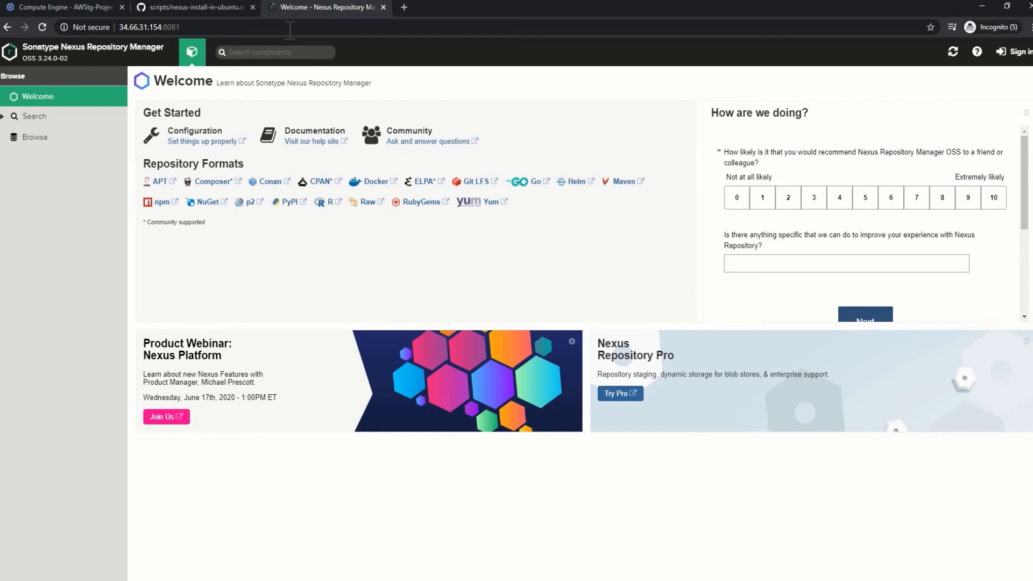
mouse_move(1016, 52)
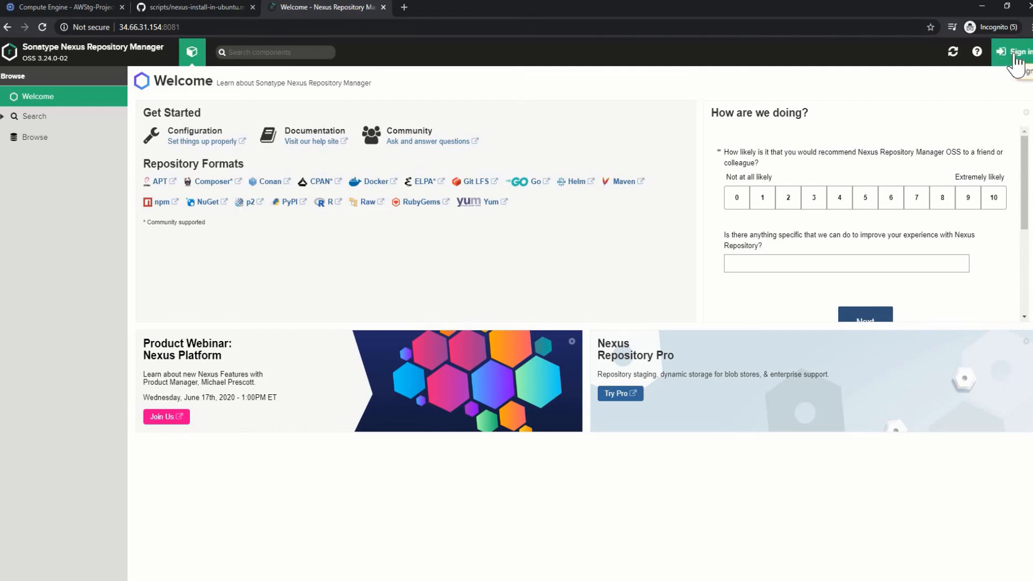
- Sign in as admin using the password from /opt/sonatype-work/nexus3/admin.password
click(1014, 52)
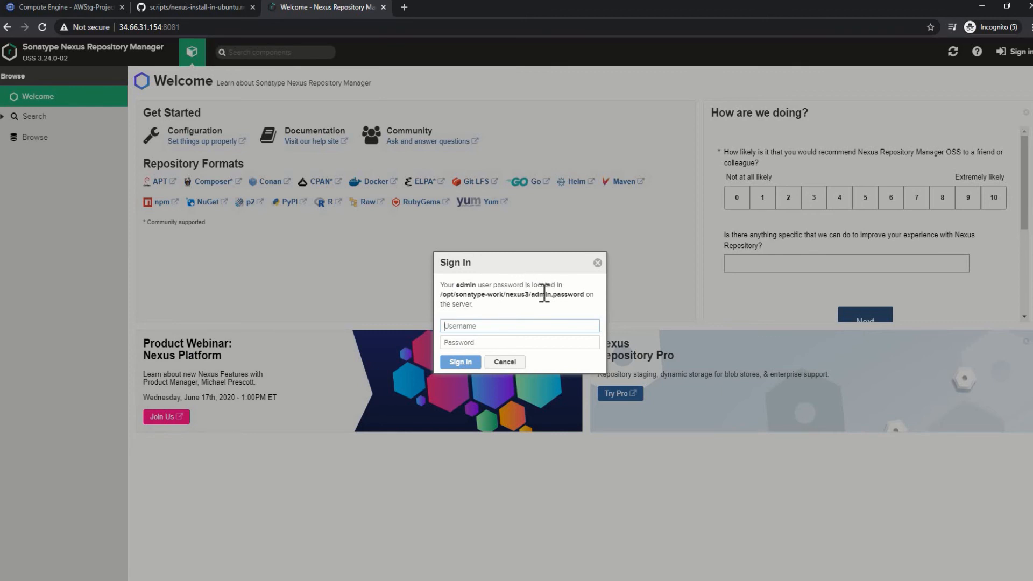
mouse_move(444, 296)
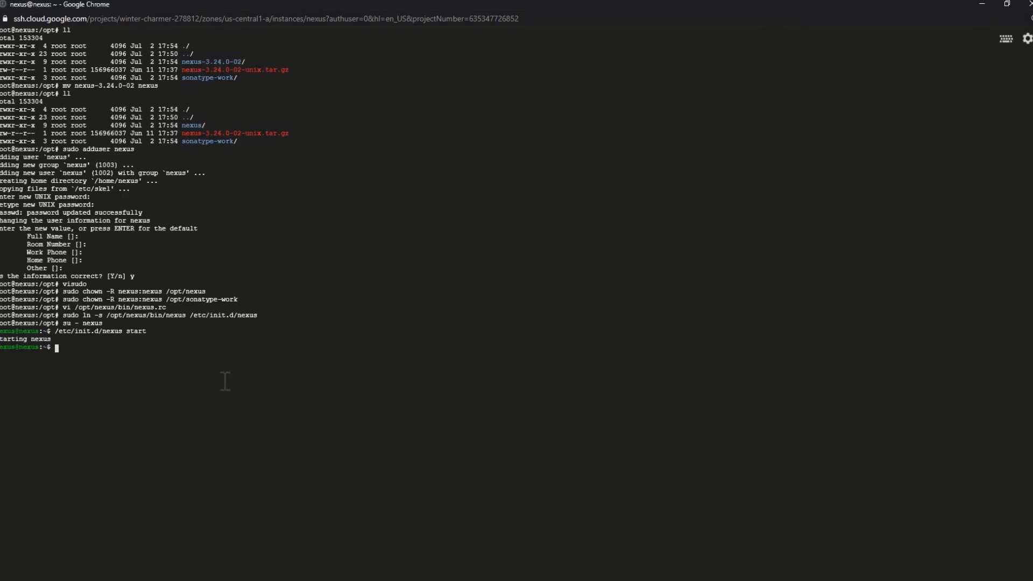
text(cat /opt/sonatype-work/nexus3/admin.password)
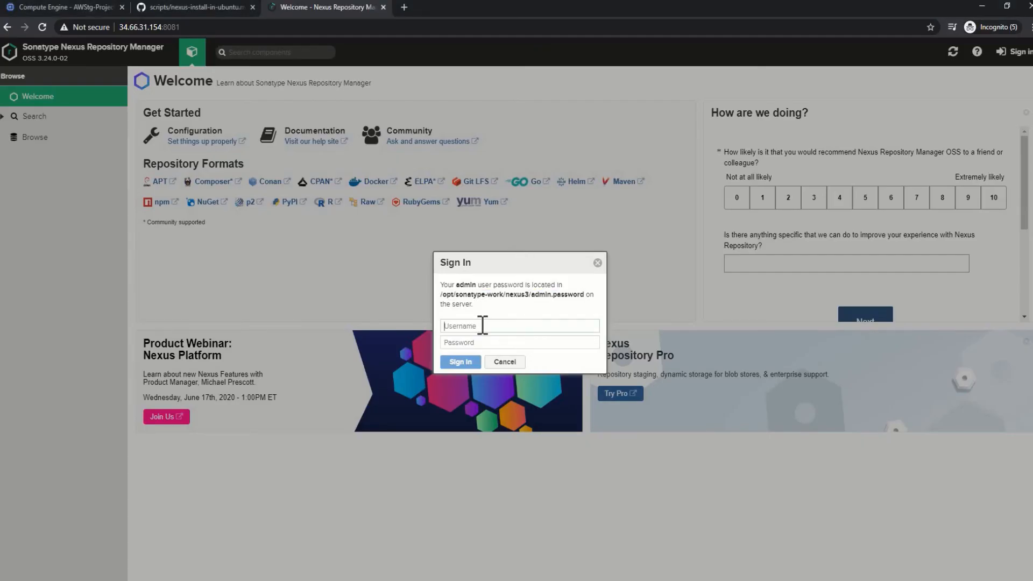
text(admin)
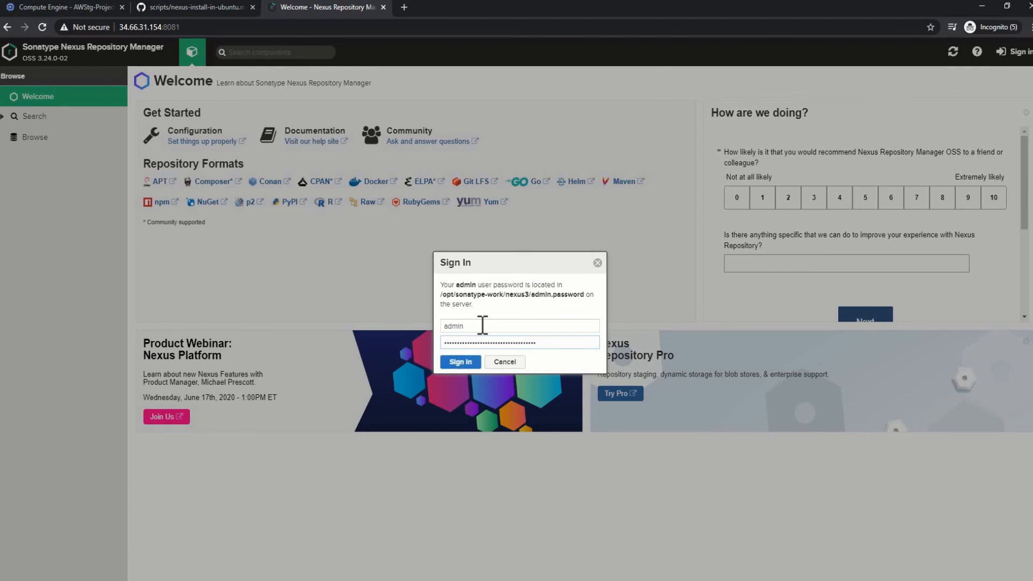
mouse_move(473, 378)
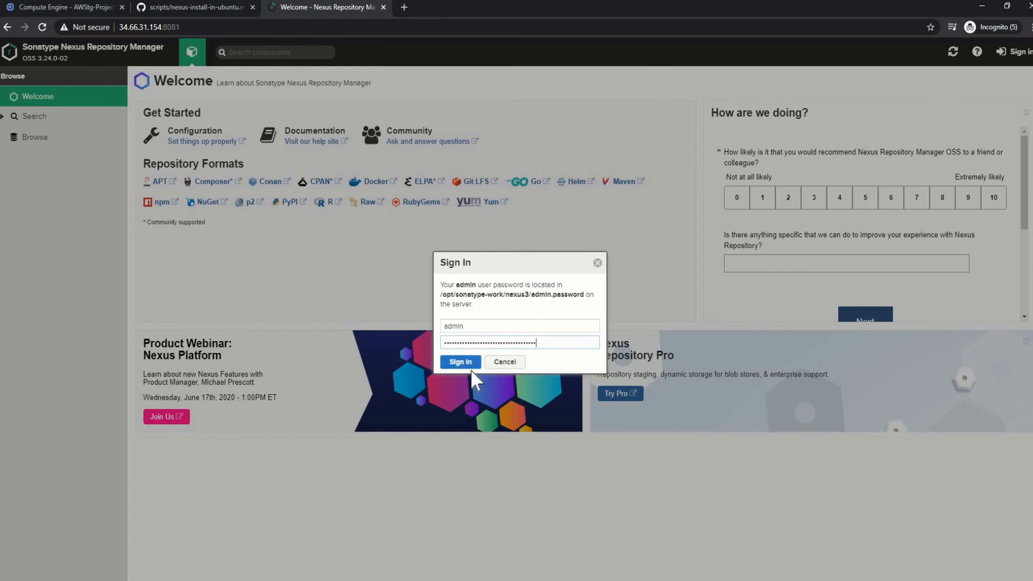
click(460, 362)
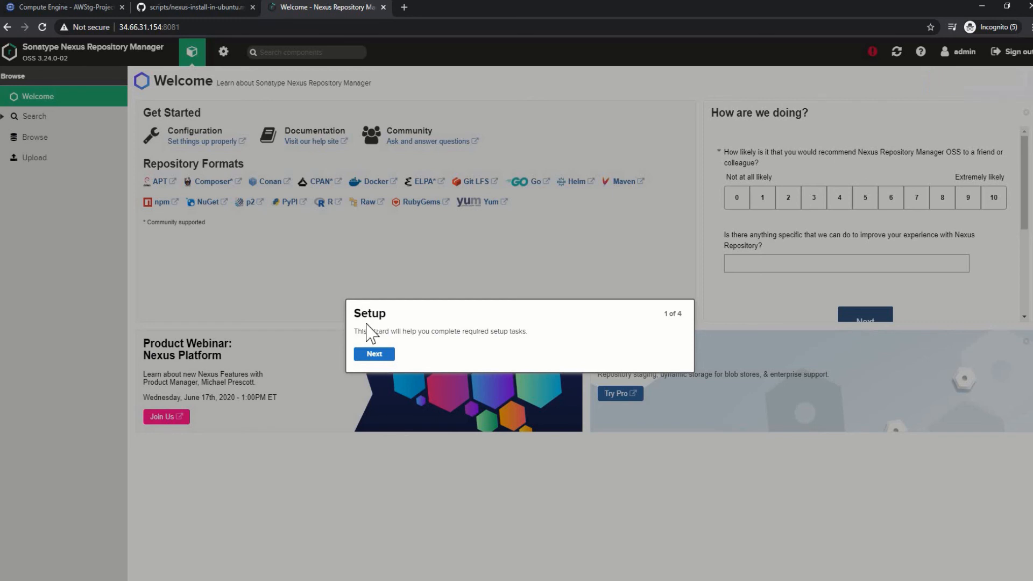
mouse_move(385, 334)
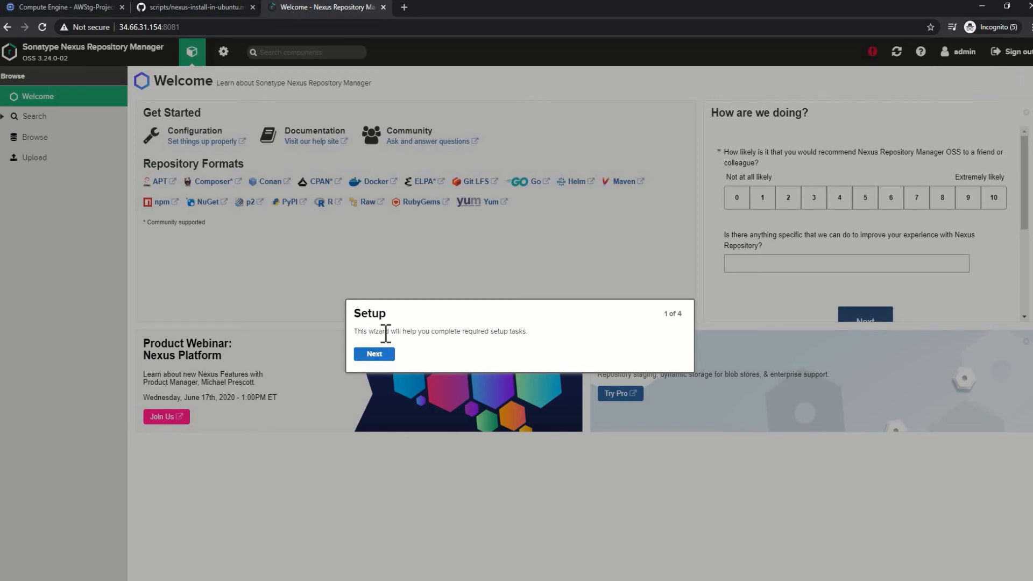
mouse_move(521, 347)
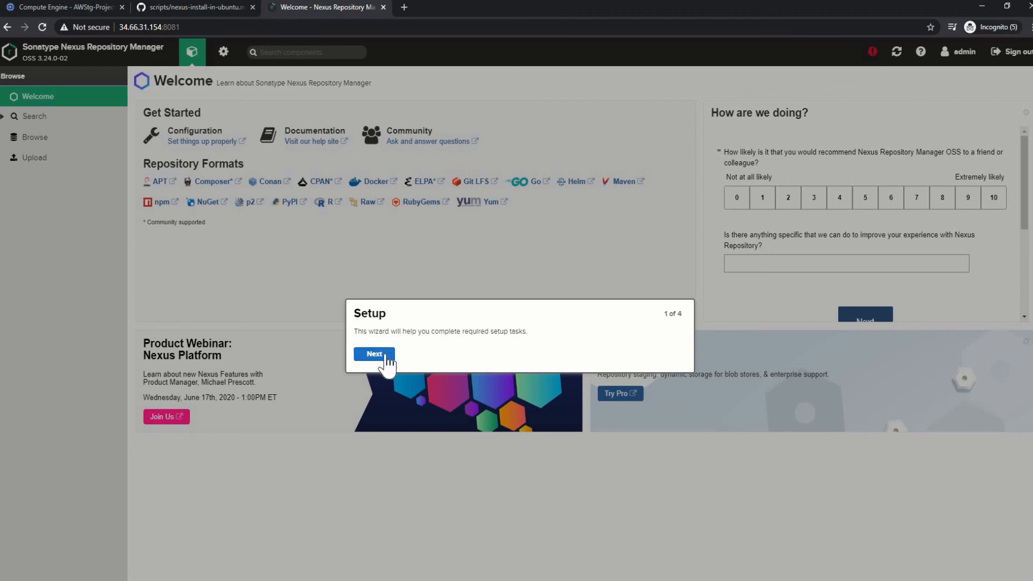
- Set a new admin password, disable anonymous access, and finish the Nexus setup wizard
click(374, 354)
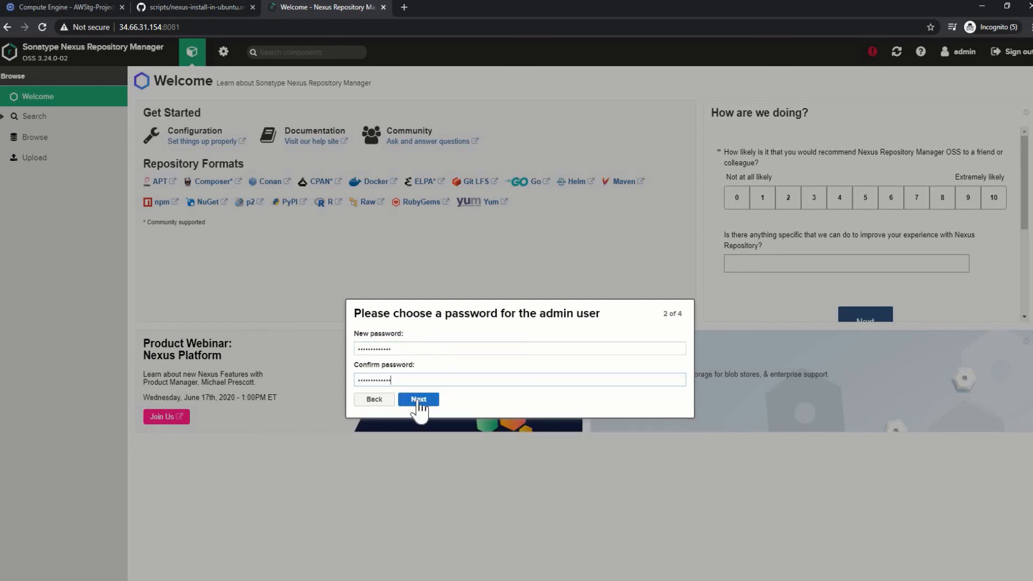
click(417, 399)
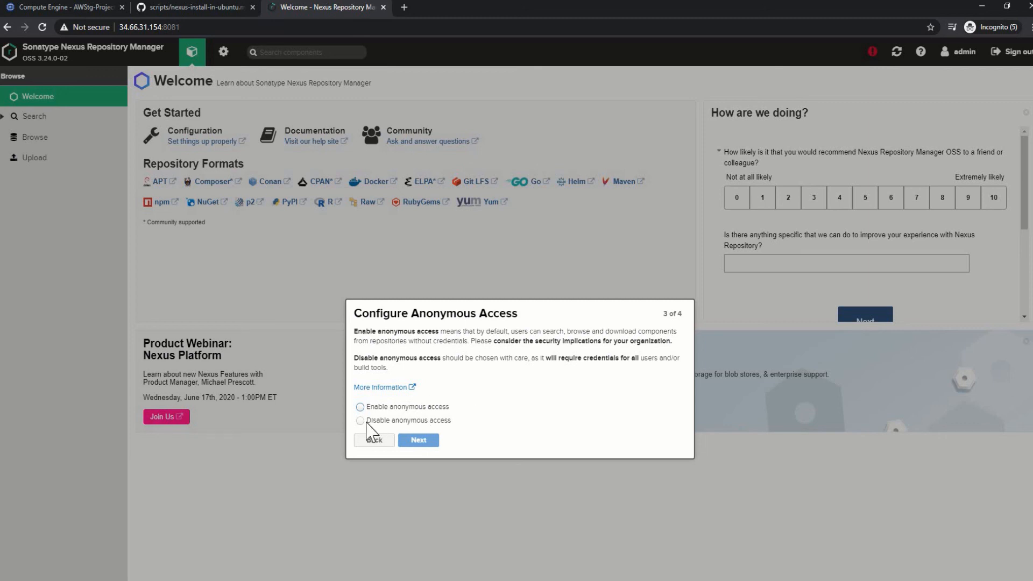
click(359, 420)
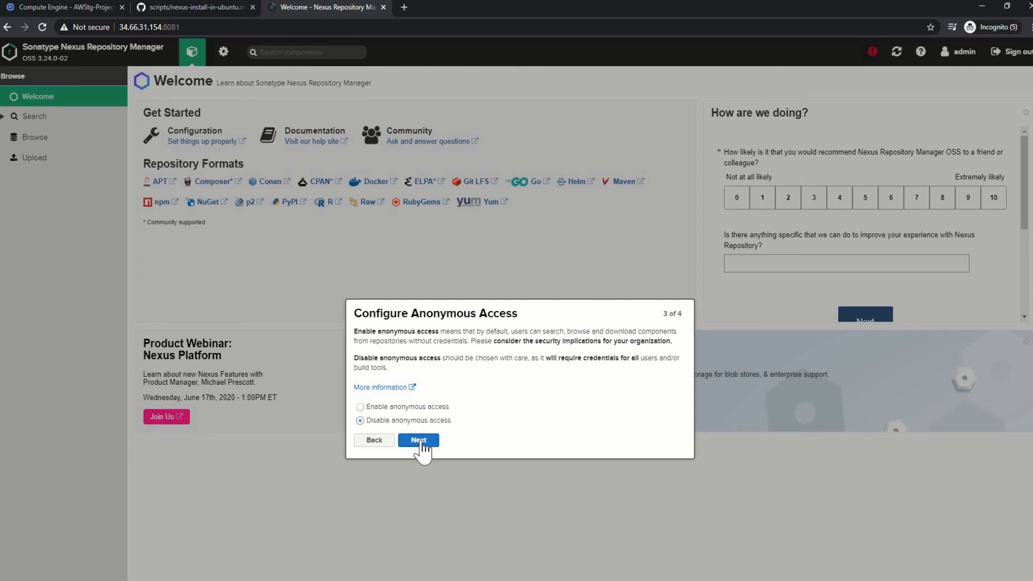
mouse_move(461, 408)
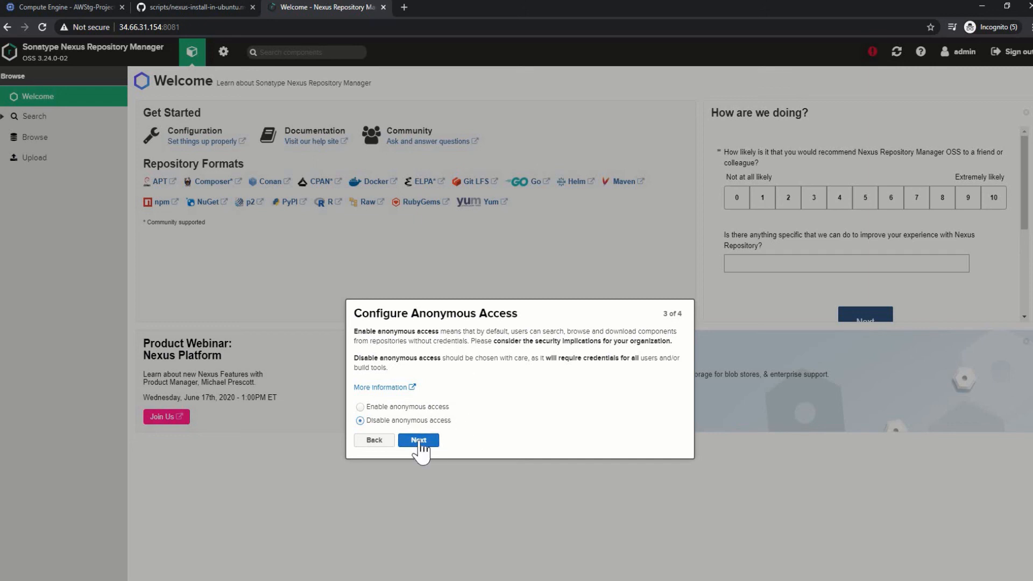
click(418, 440)
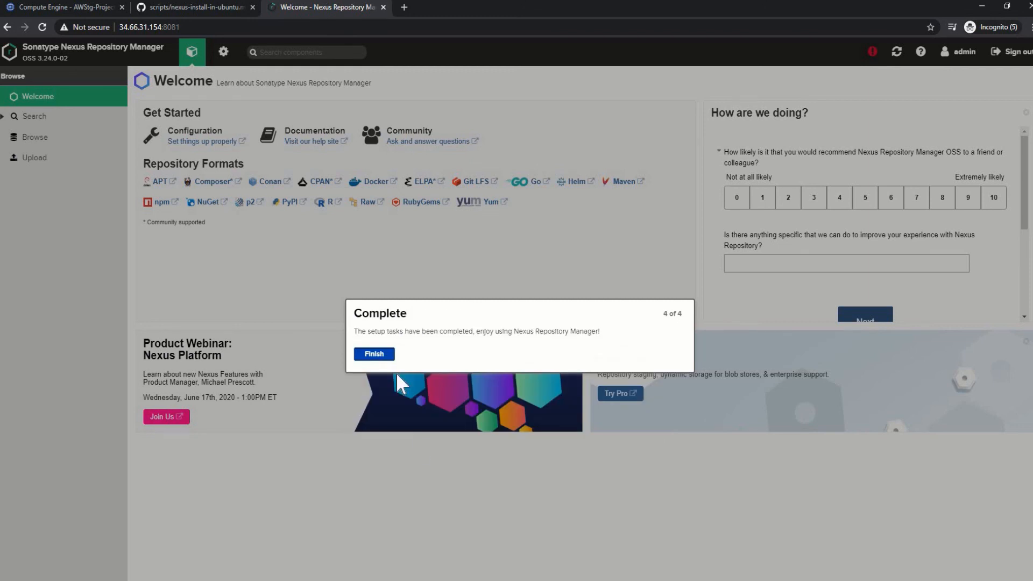
click(373, 354)
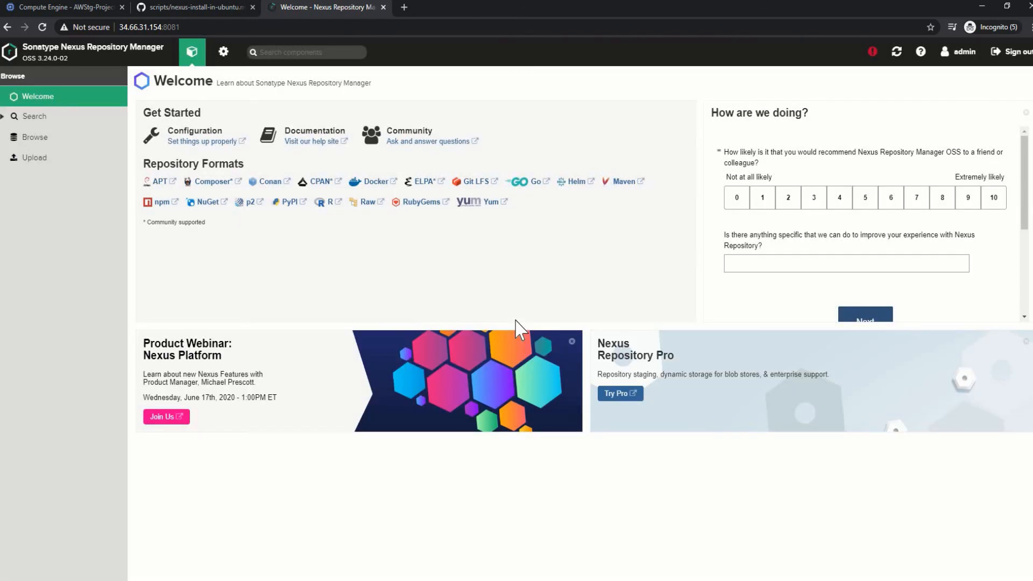
mouse_move(99, 87)
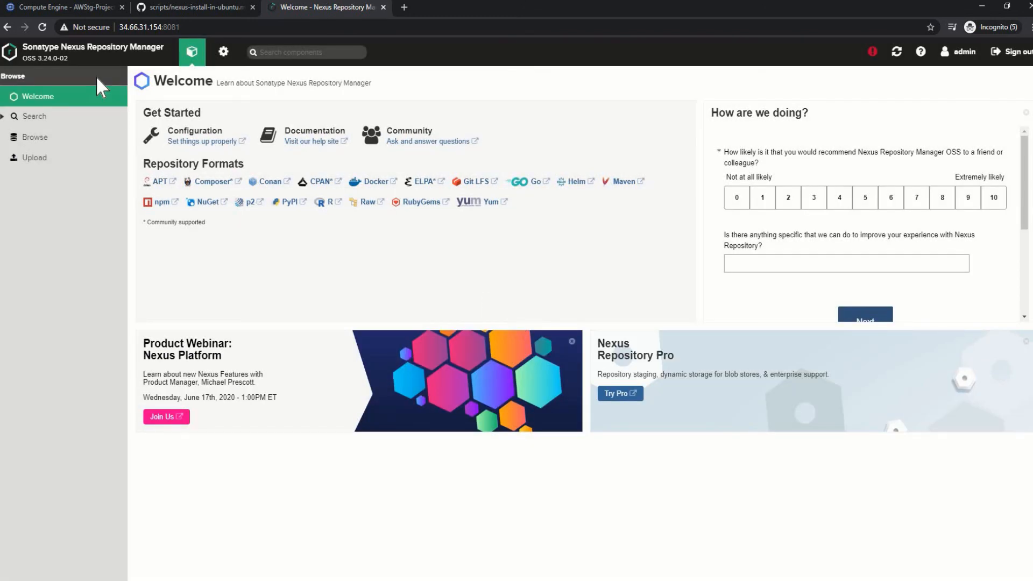
mouse_move(44, 146)
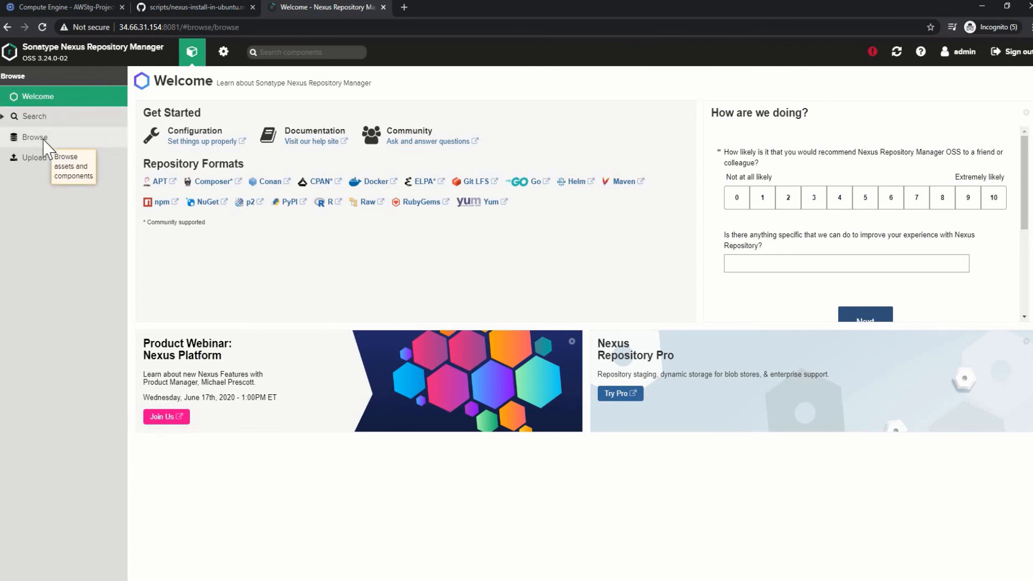
- Browse the Maven and NuGet repositories, view upload targets, and expand Search
click(35, 137)
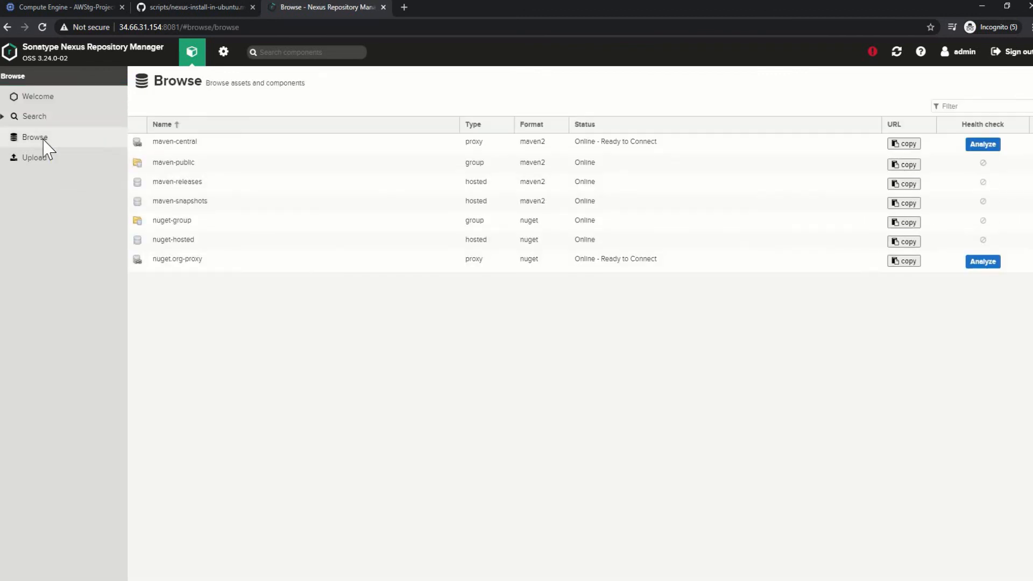
click(34, 137)
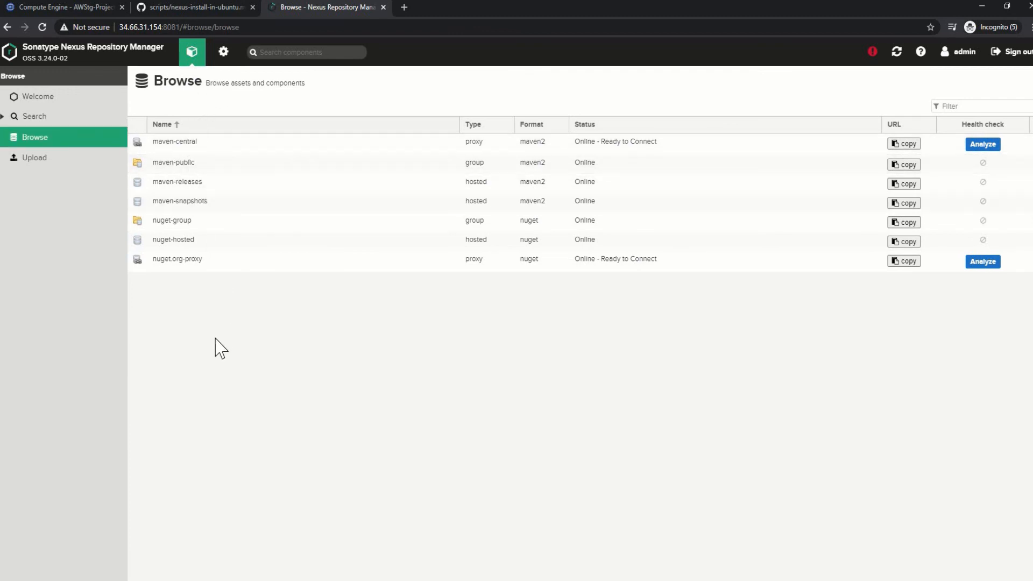
mouse_move(217, 328)
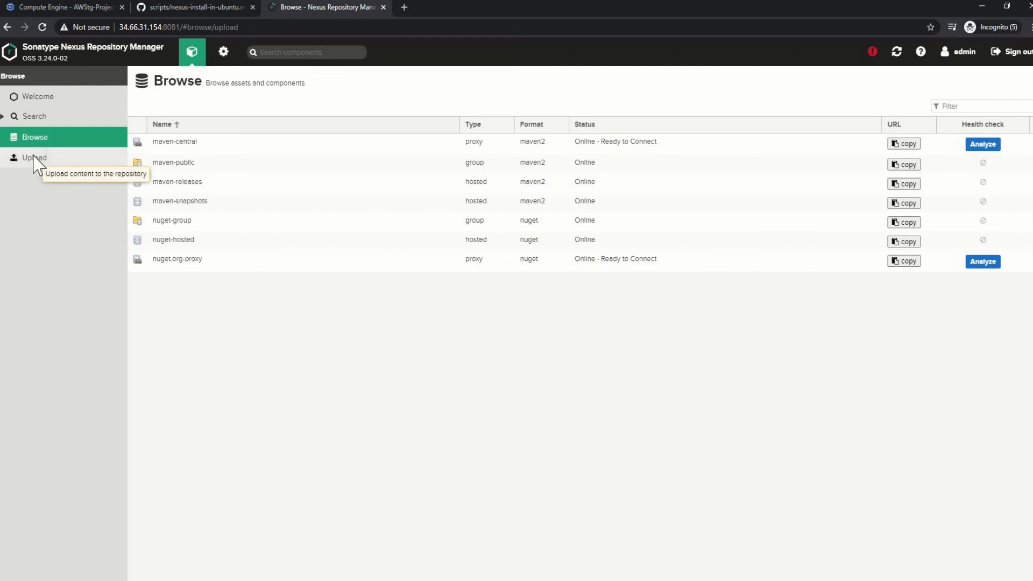
click(33, 158)
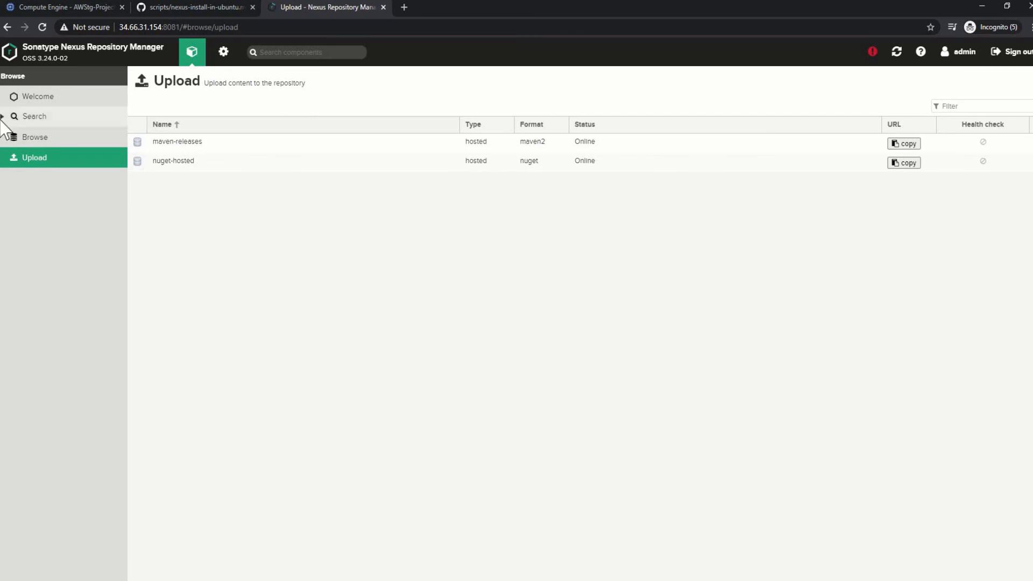
click(37, 96)
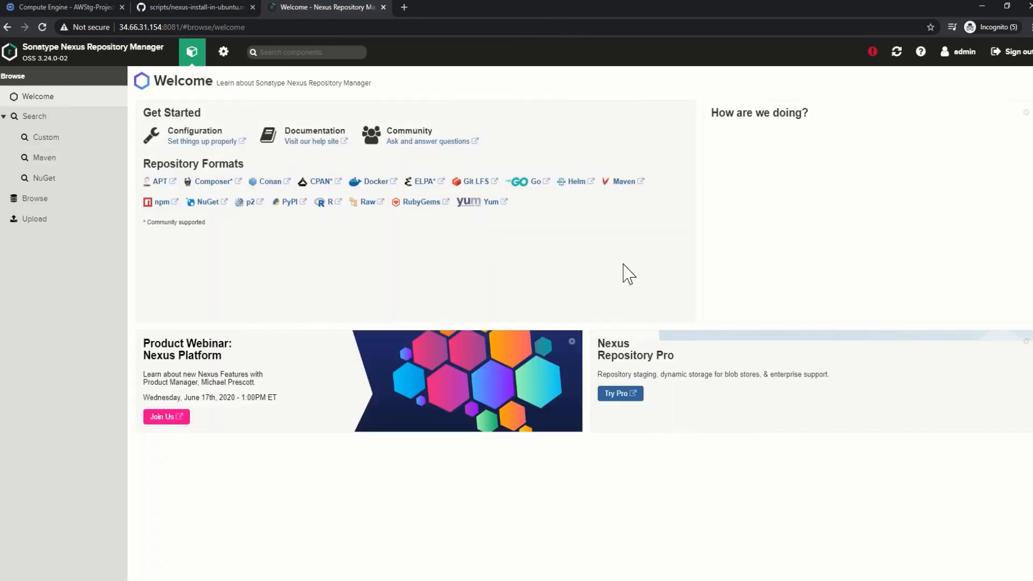